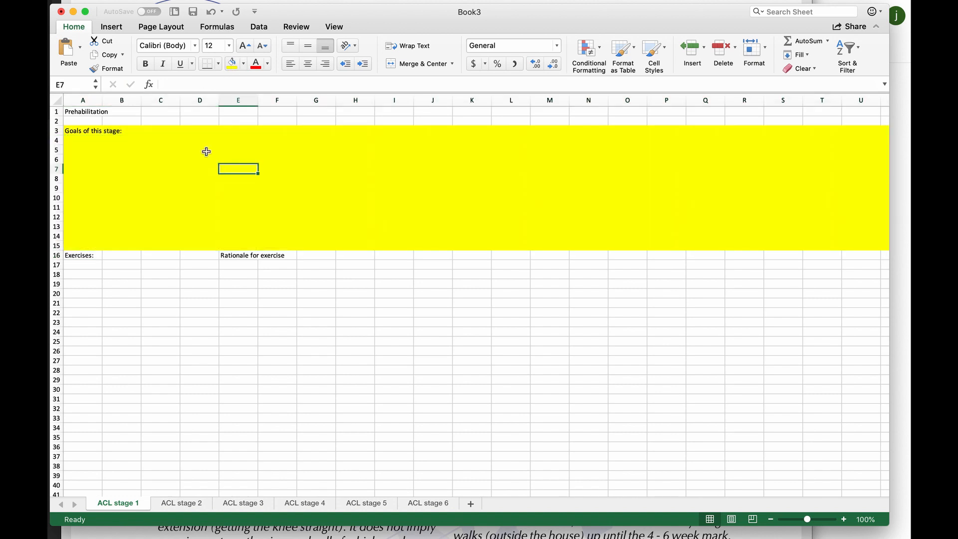
Step: Type the contraindication and guidelines/considerations headers and shade the precautions block pink
{"action": "type", "text": "contraindication/"}
{"action": "left_click", "coordinate": [395, 255]}
{"action": "type", "text": "precautions"}
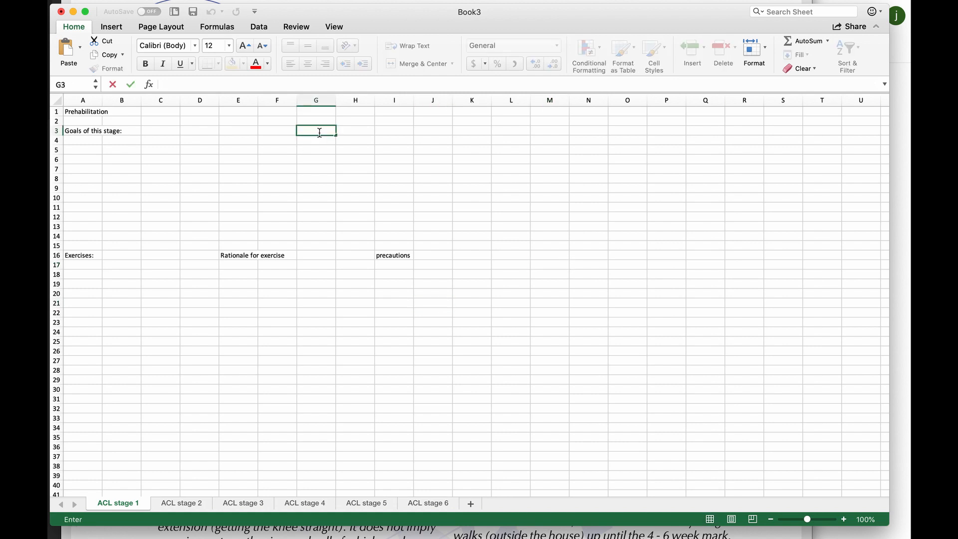
{"action": "type", "text": "guidelines/considerations"}
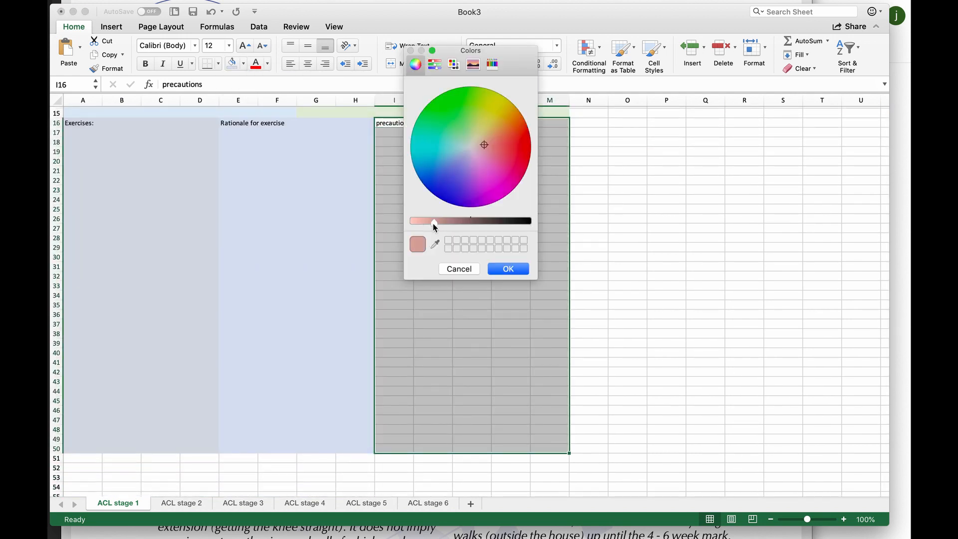
{"action": "left_click", "coordinate": [242, 504]}
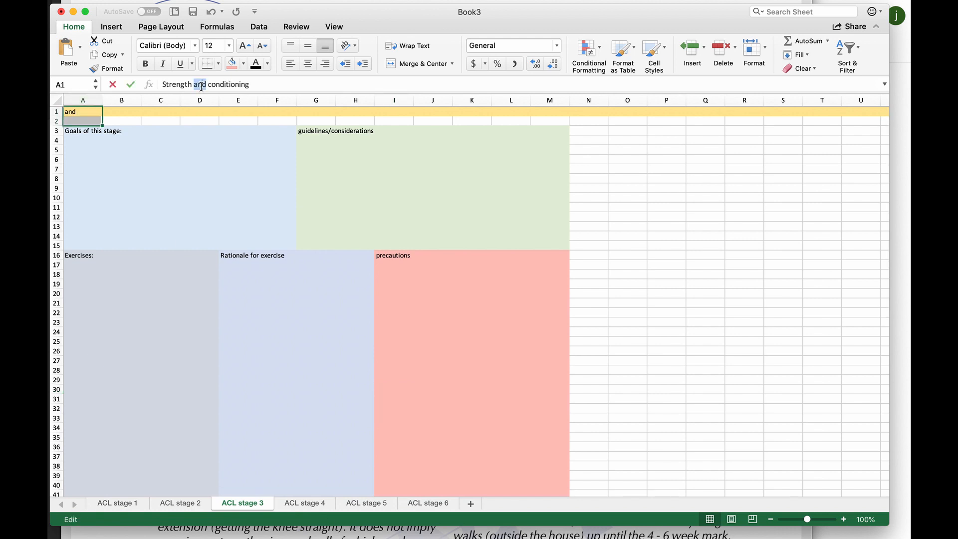
Step: On ACL stage 1, enter full-ROM recovery goals, swelling guidelines and an avoid-running-and-jumping precaution
{"action": "left_click", "coordinate": [428, 503]}
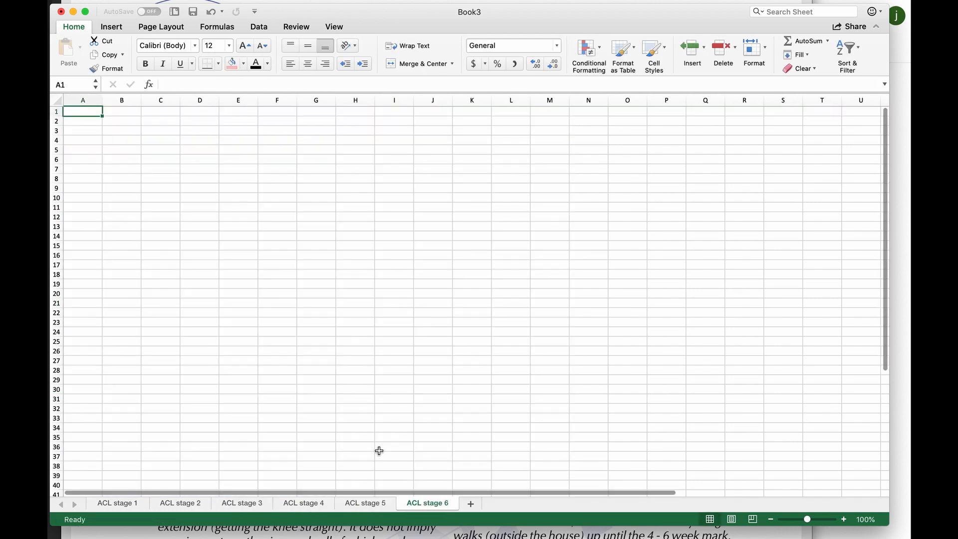
{"action": "left_click", "coordinate": [117, 504]}
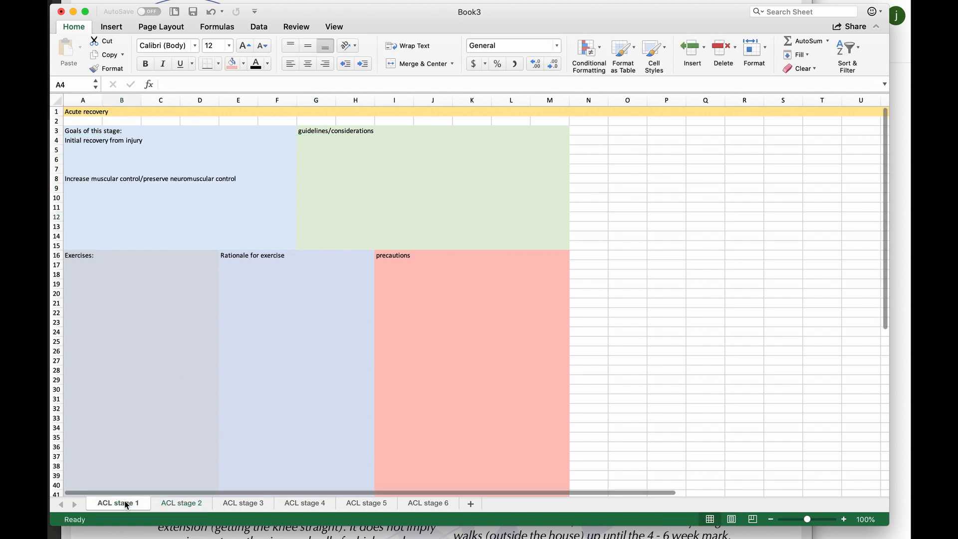
{"action": "type", "text": "Recover from injury - regain full ROM (ran"}
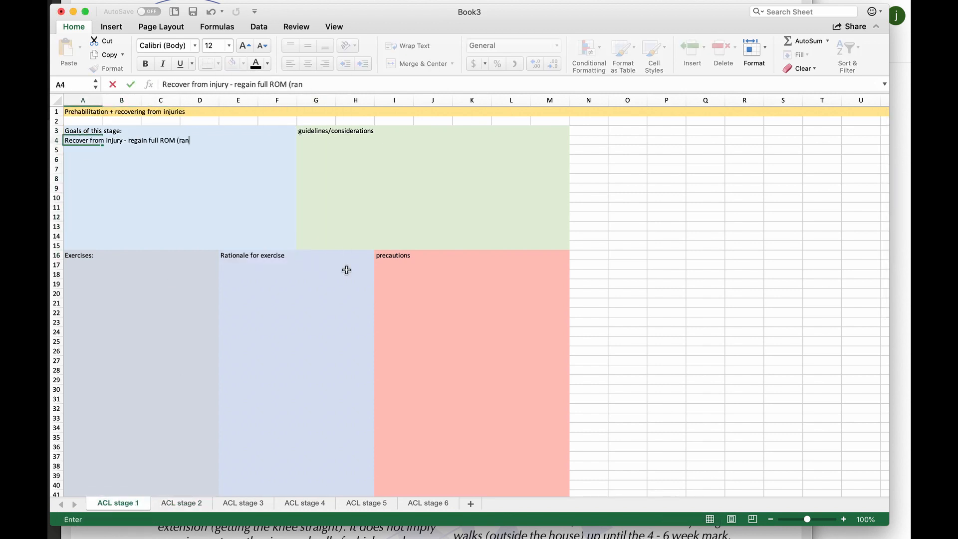
{"action": "type", "text": "Initiate education and understanding towards post op exercises"}
{"action": "left_click", "coordinate": [316, 140]}
{"action": "type", "text": "Re"}
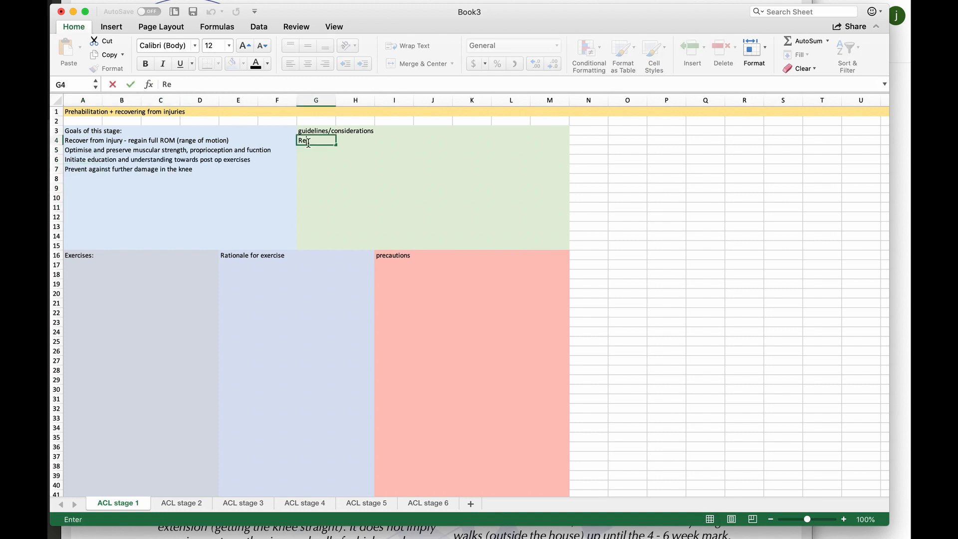
{"action": "key", "text": "enter"}
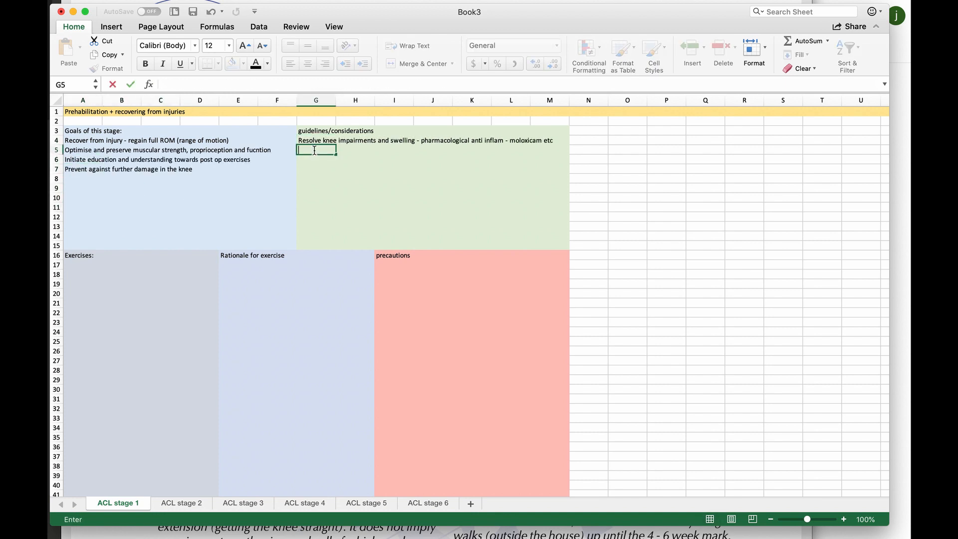
{"action": "type", "text": "familiarise VMO (vastus medius obliques) and hamstring co contractions (post op stage 1"}
{"action": "left_click", "coordinate": [317, 169]}
{"action": "type", "text": "stationa"}
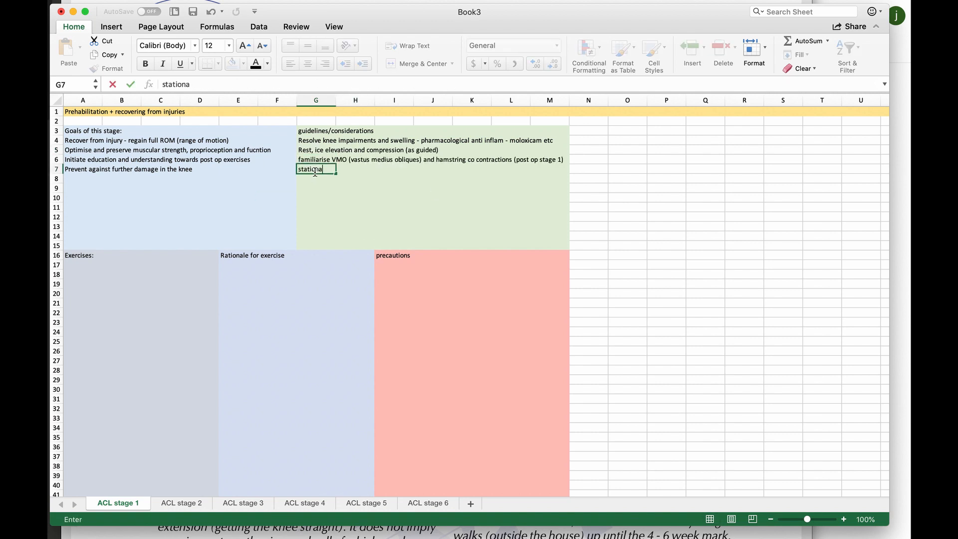
{"action": "type", "text": "when swelling is reuced - increase in strength (resistance, complexity, reps), controlled plyometrics"}
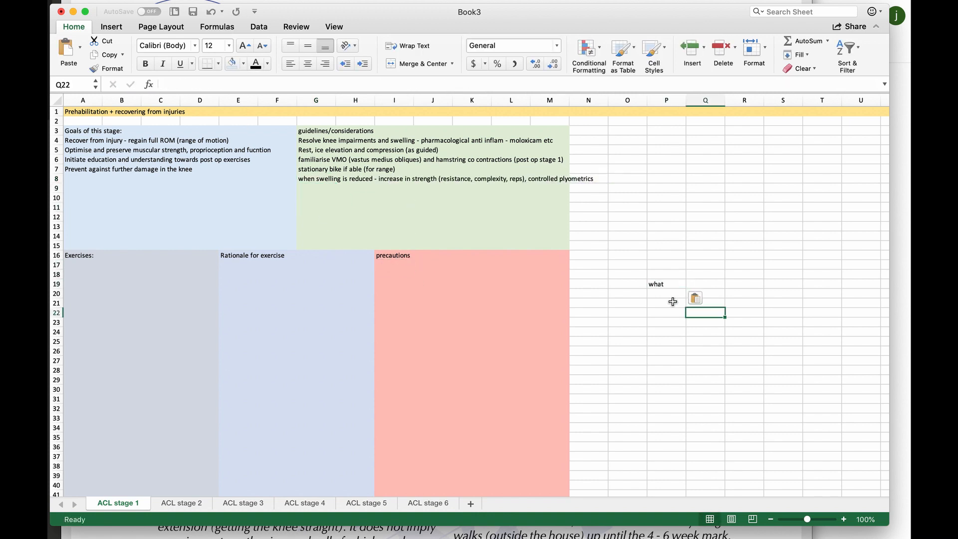
{"action": "type", "text": "avoid heavy running and jumpiong sports (competition) that may compromise other structures of the knee"}
{"action": "left_click", "coordinate": [667, 131]}
{"action": "type", "text": "Will come"}
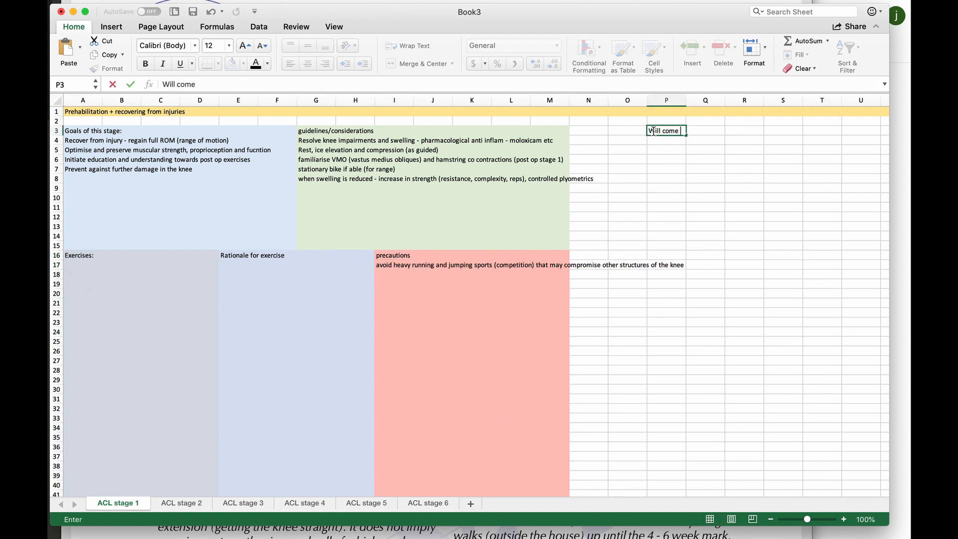
Step: On ACL stage 2, add RICER, gait and stairs retraining guidelines and an avoid-hamstring-stretch precaution
{"action": "left_click", "coordinate": [181, 503]}
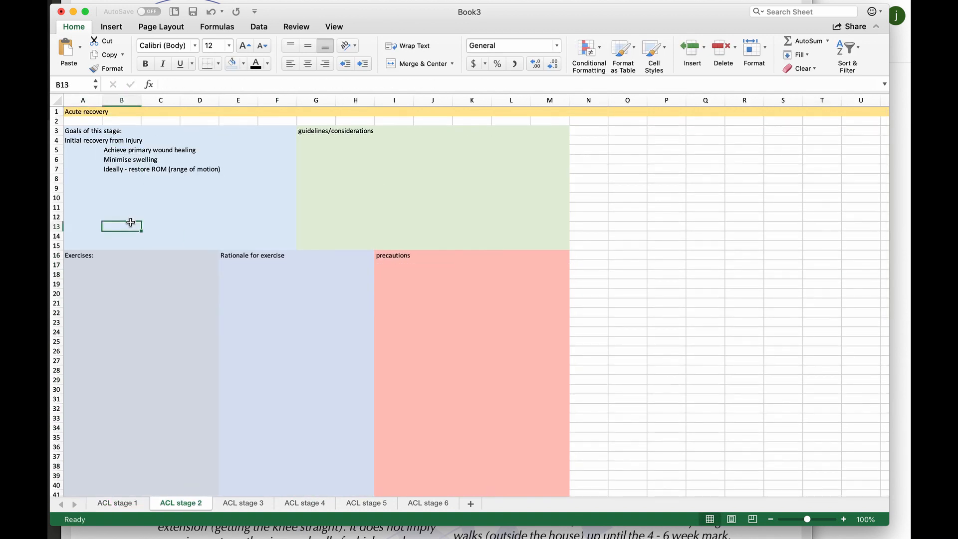
{"action": "type", "text": "Decrease swelling and pain with RICER, co contractions (static isometrics), p"}
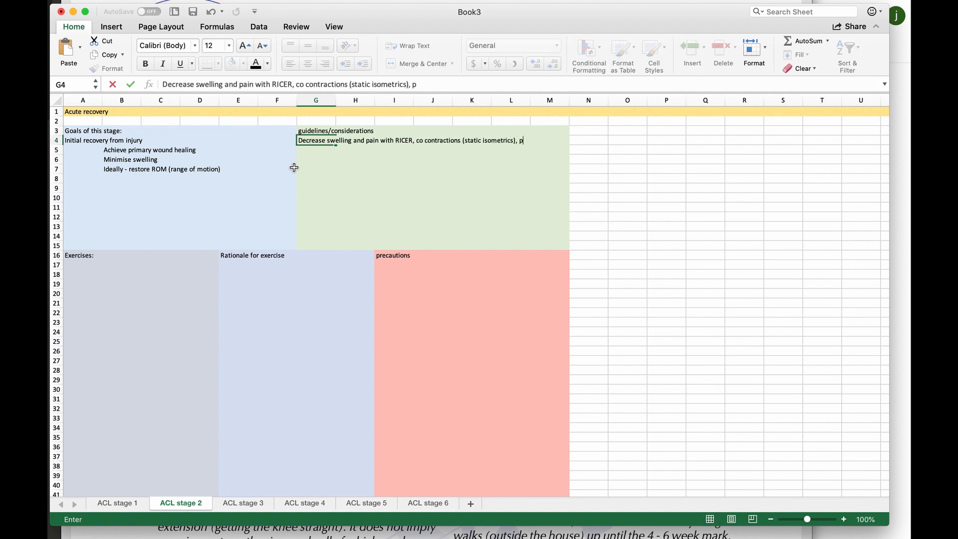
{"action": "left_click", "coordinate": [365, 503]}
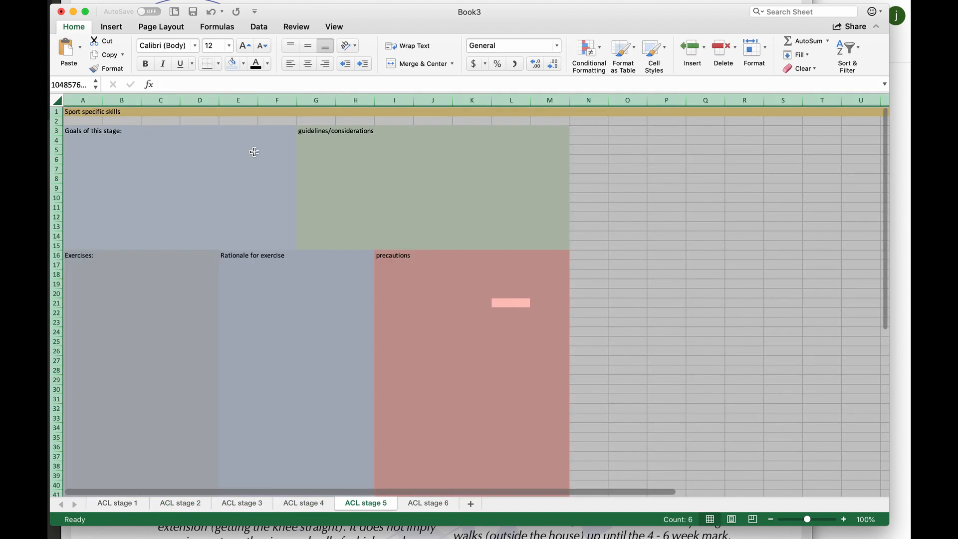
{"action": "left_click", "coordinate": [180, 503]}
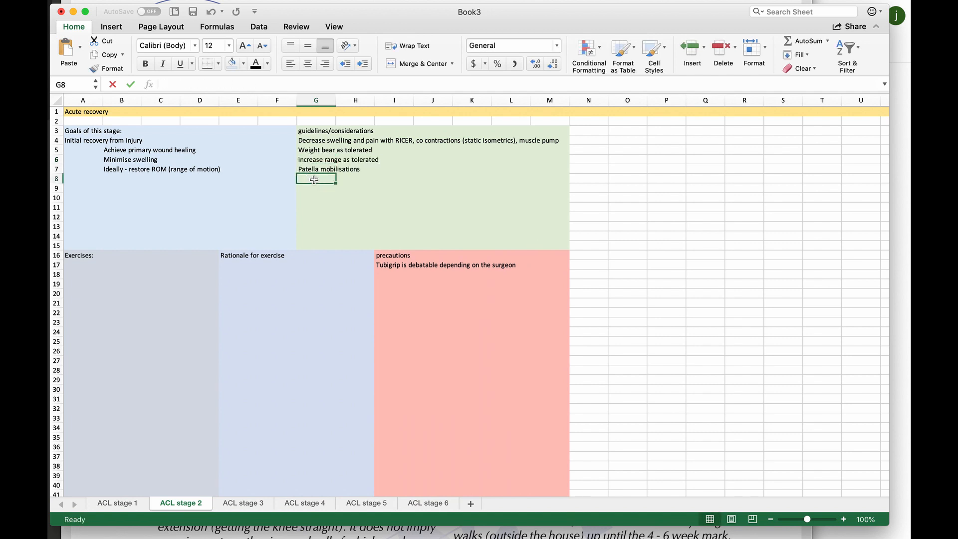
{"action": "type", "text": "Gait retraining + stairs retraining (heel strike) - initially most people will toe strike so that the ankle may compensate for the lack of knee extension an"}
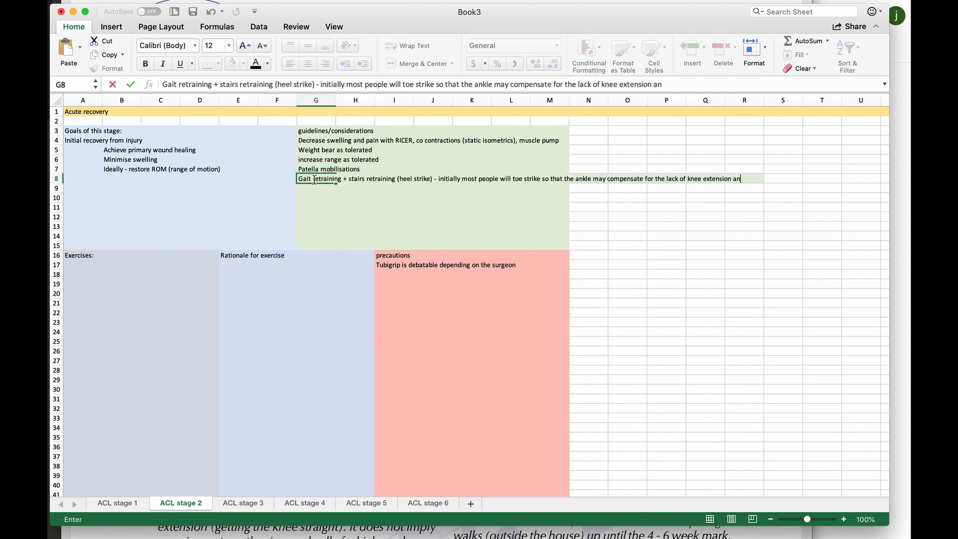
{"action": "type", "text": "Avoid all hamstring st"}
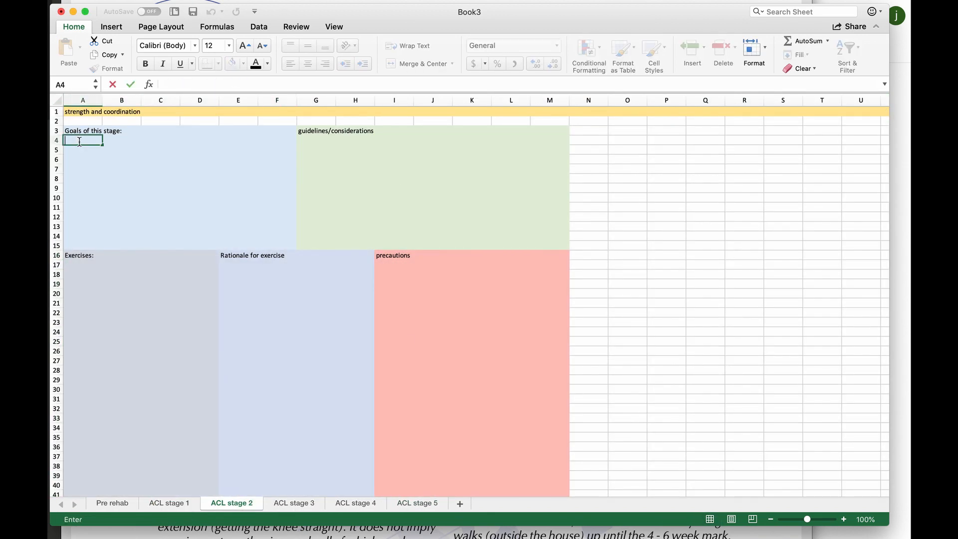
Step: Add a medication-weaning goal and graft failure and poor remodelling precautions
{"action": "left_click", "coordinate": [169, 503]}
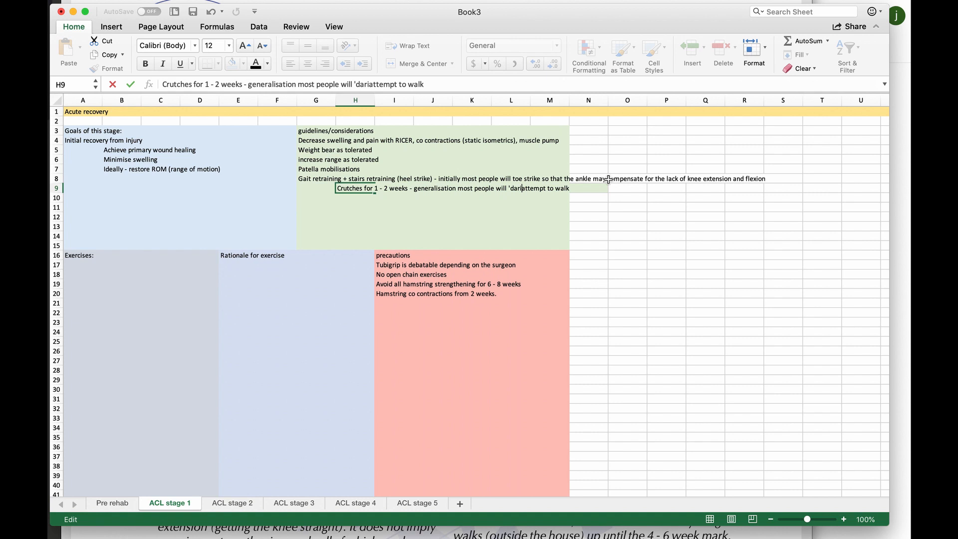
{"action": "type", "text": "wean off medication (endone, tramadol,"}
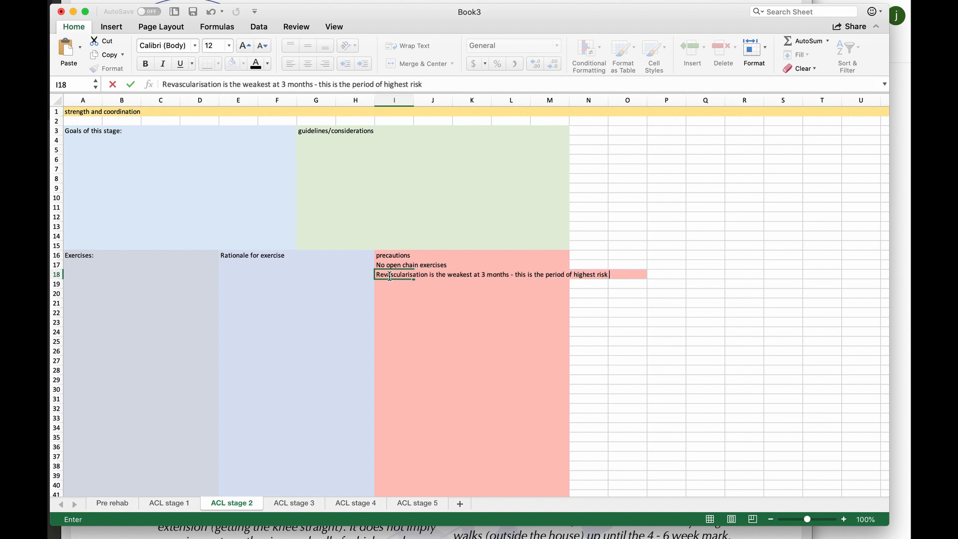
{"action": "type", "text": "of graft failure/ poor remodelling and"}
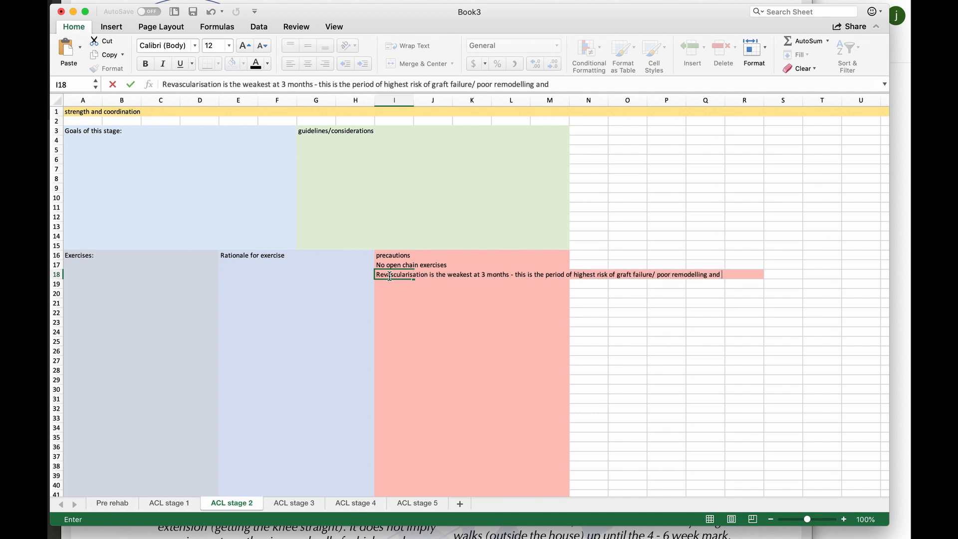
{"action": "type", "text": "avoid all high speed and heavy plyometrics"}
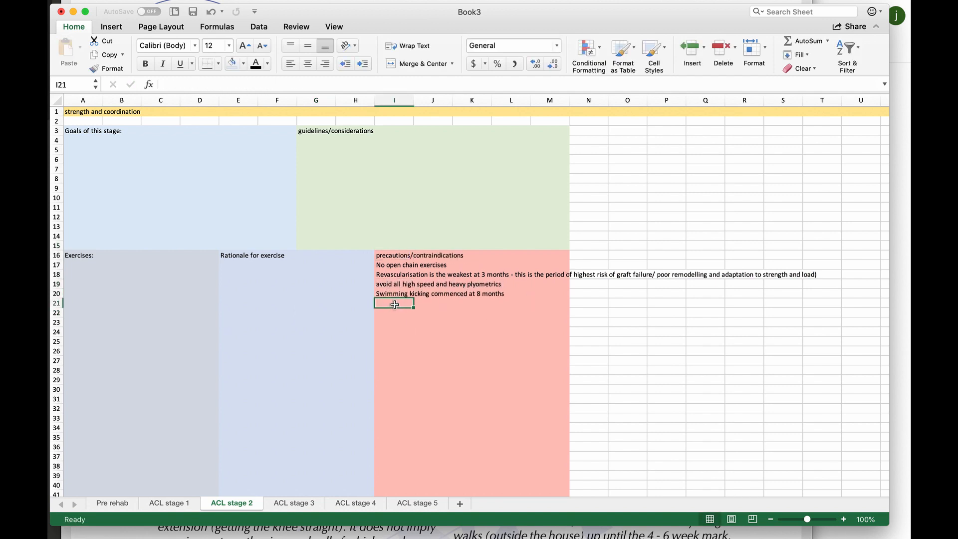
Step: Add basic proprioception, continued icing, unrestricted strength and glute max/med/min strengthening guidelines
{"action": "type", "text": "Basic proprioception (remodelling of the graft to act as a ligament (propriocep"}
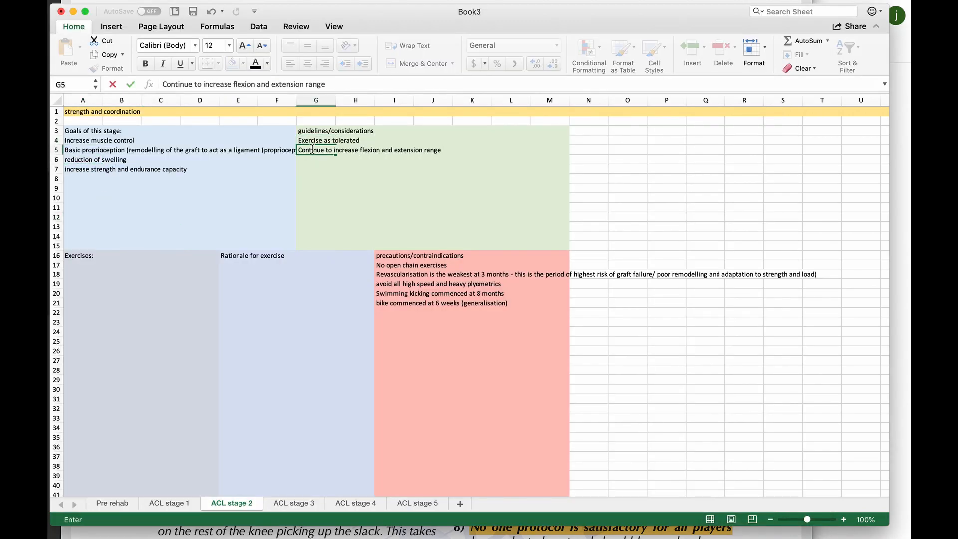
{"action": "type", "text": "continue icin"}
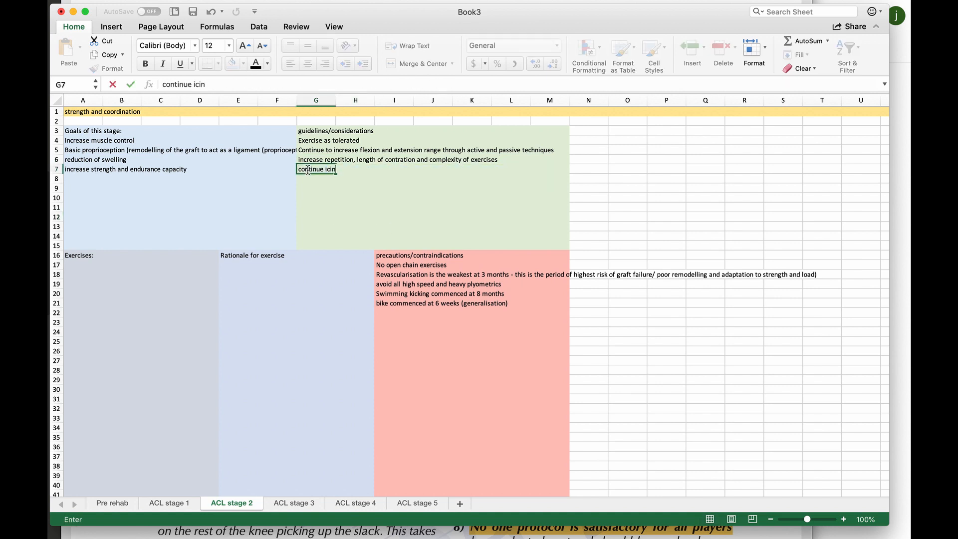
{"action": "type", "text": "Unrestricted strength"}
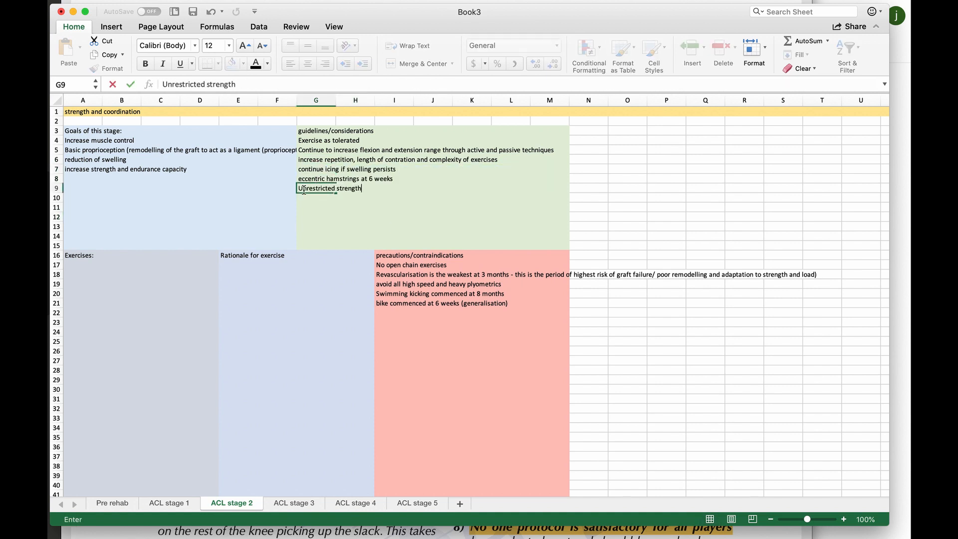
{"action": "type", "text": "increase glute max med and min (glute"}
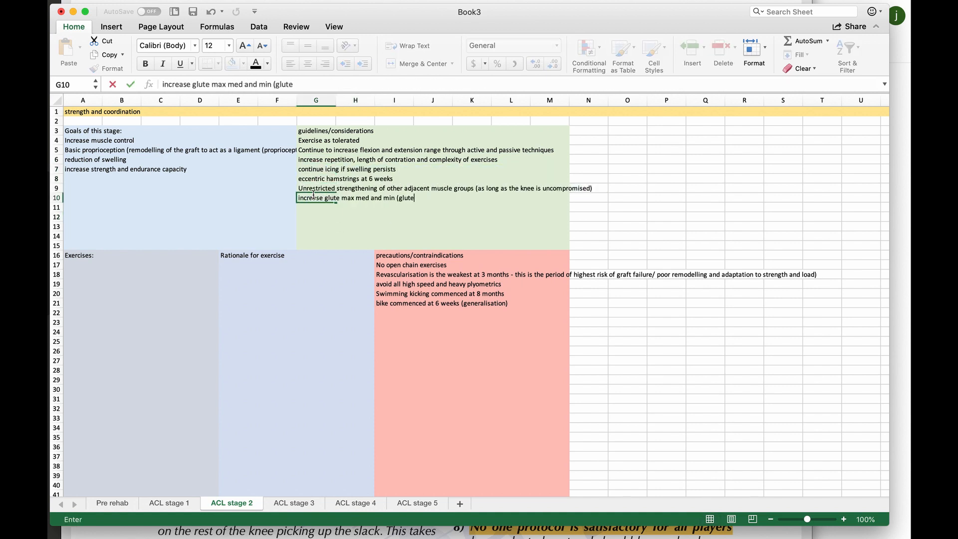
Step: On ACL stage 3, note recurring-ACL-tear risk factors, then move to the stage 4 sheet
{"action": "left_click", "coordinate": [293, 503]}
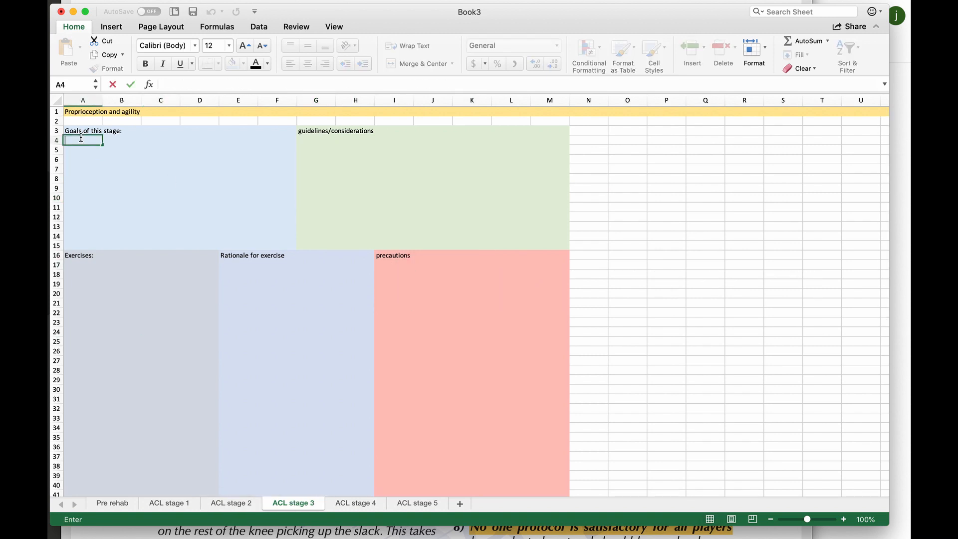
{"action": "type", "text": "working on other risk factors or recurring acl tear - poor hip rotation, increased genu valgus, postural deficits"}
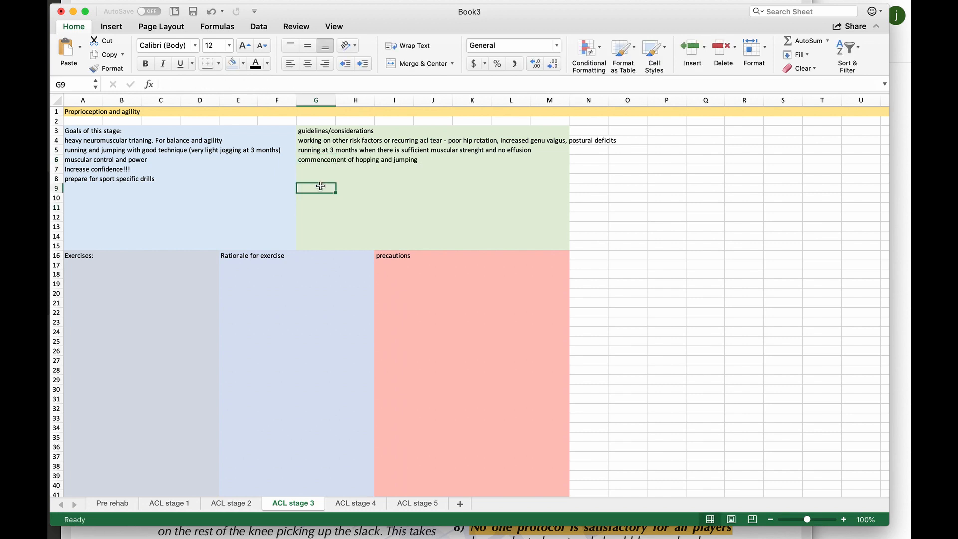
{"action": "left_click", "coordinate": [355, 503]}
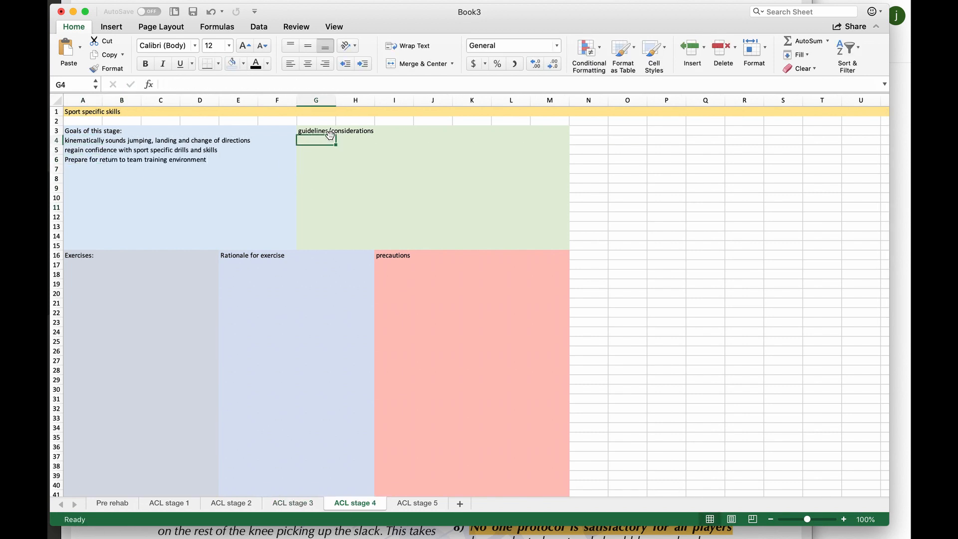
Step: Enter the sport-specific program goal, post-12-month reinjury rate note and >90% patient-rated target
{"action": "type", "text": "sport specific programs trained 1 - 2 times a week - working on plyometric, agilityn single and double leg coordination"}
{"action": "type", "text": "normal ACL graft strength a"}
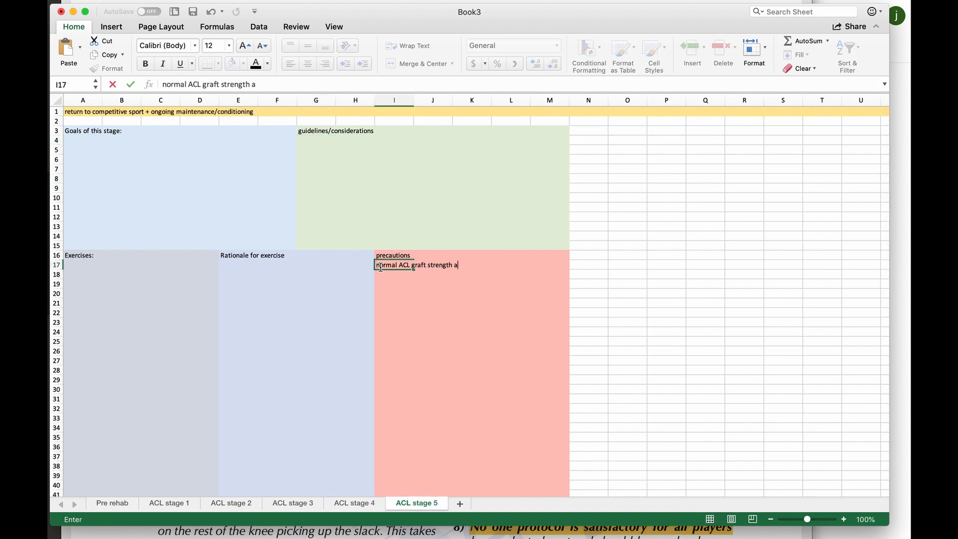
{"action": "type", "text": "rate of ACL injury after 12 months"}
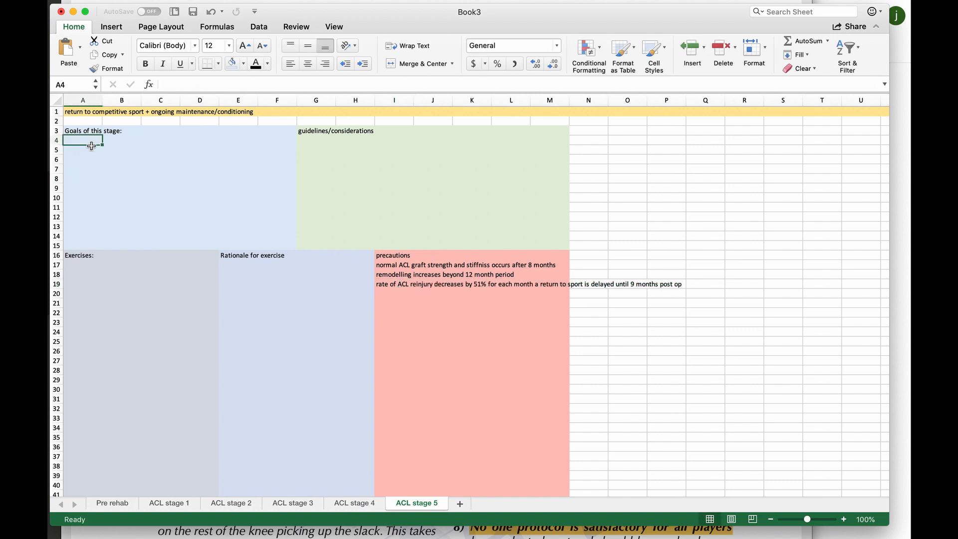
{"action": "type", "text": "Achieve >90% patient rated exertion compared to the other limb"}
{"action": "left_click", "coordinate": [393, 303]}
{"action": "type", "text": "very conservative graded progression back to sports (rugby and skiing)"}
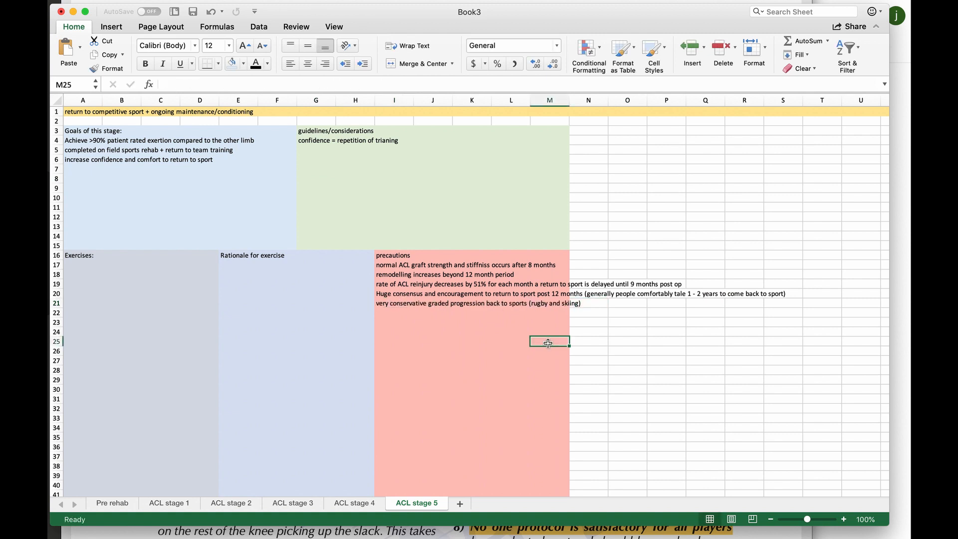
Step: Add stage 1 notes on outdoor crutches, 6–8 week graft union, 3-year maturity and no graft stretching
{"action": "left_click", "coordinate": [169, 503]}
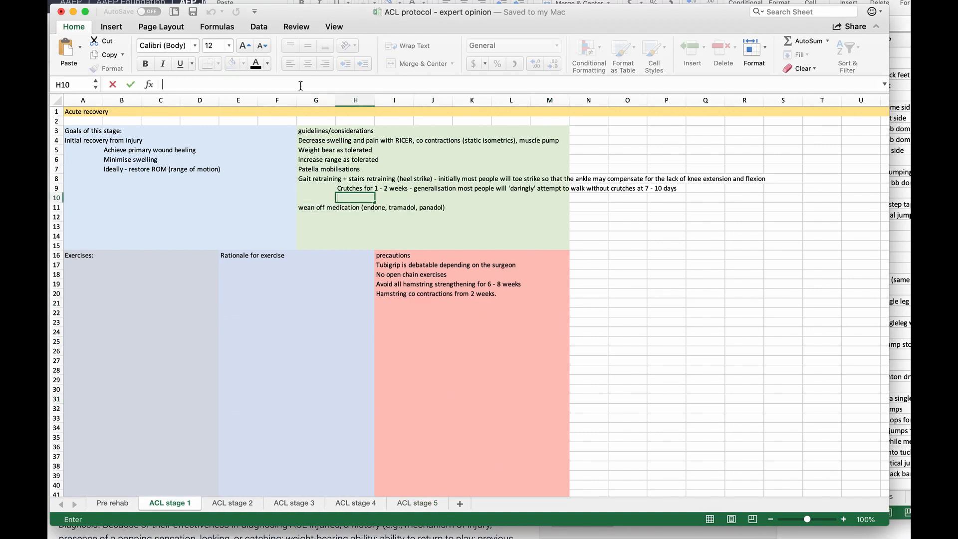
{"action": "type", "text": "Crutches used for outfoor mobility to signify to others that the knee is still compromised and 'injured'"}
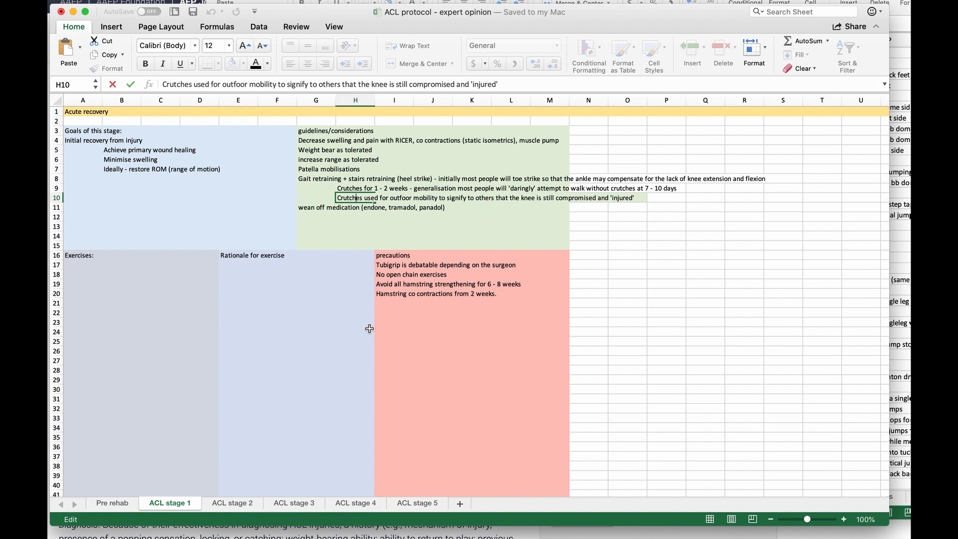
{"action": "type", "text": "- union of the graft takes 6 - 8 weeks, open chain"}
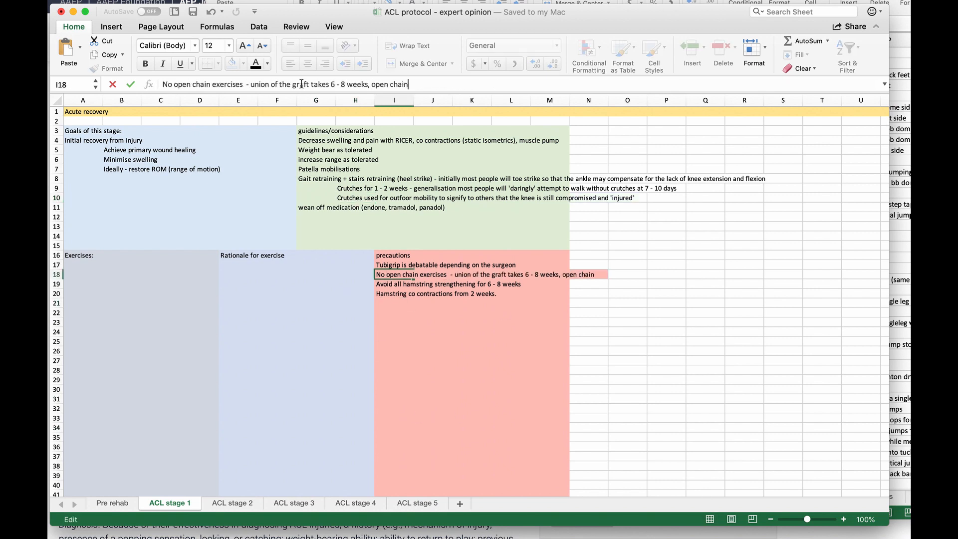
{"action": "type", "text": "encouraged AP translation (i.e graft rupture)"}
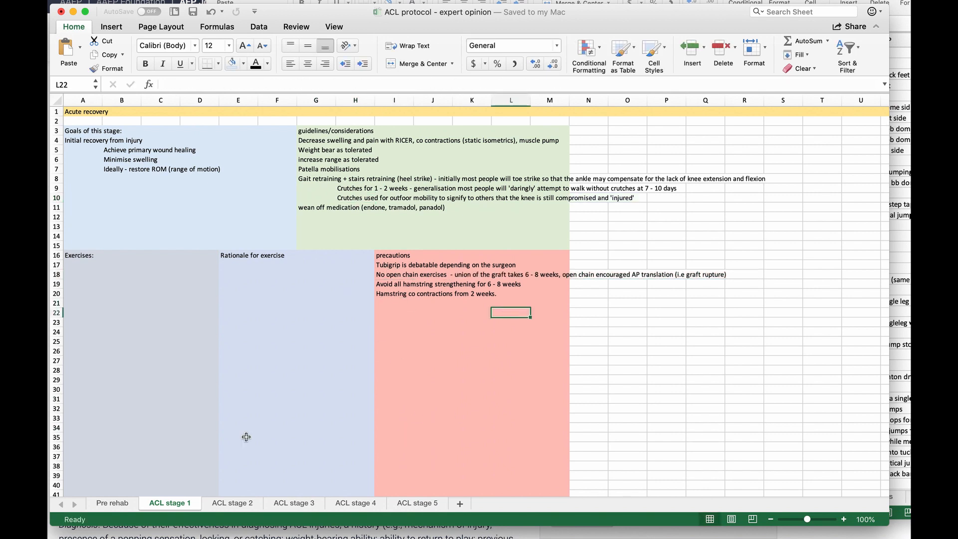
{"action": "type", "text": "Full graft maturity at 3 years (remodelling collegen type 3/4 to act like type 1"}
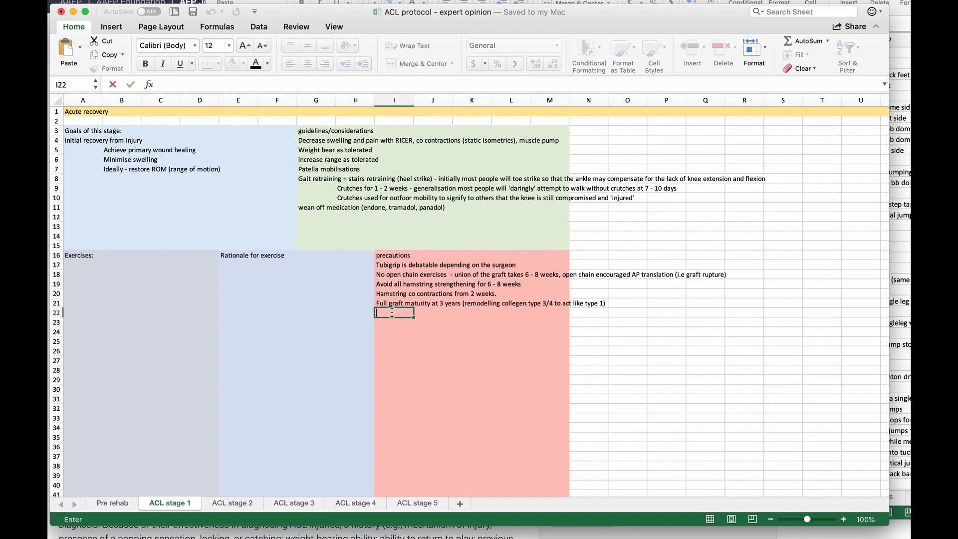
{"action": "type", "text": "avoid stretching out the graft"}
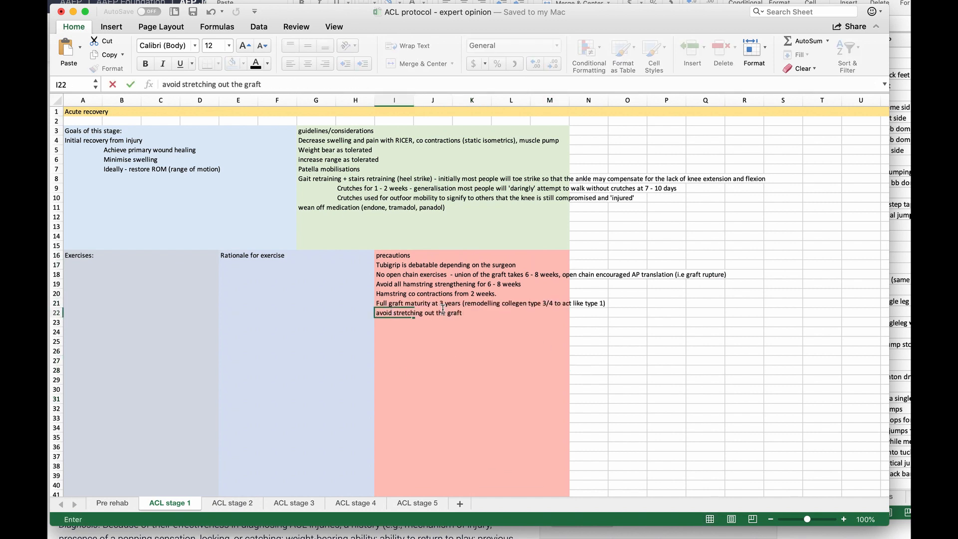
Step: Browse the ACL stage 4, 2 and 3 sheets and return to stage 1
{"action": "left_click", "coordinate": [355, 503]}
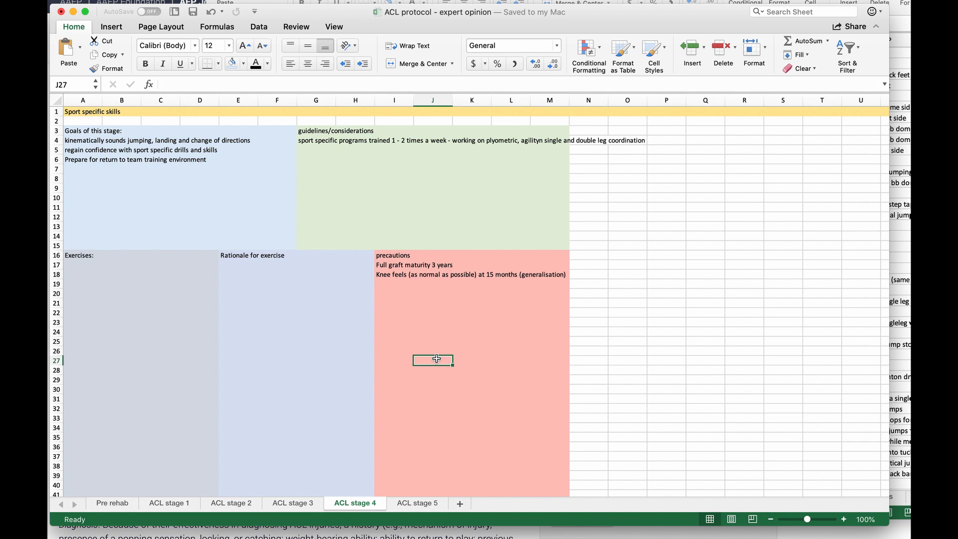
{"action": "left_click", "coordinate": [169, 503]}
{"action": "type", "text": "Do not train to failure within the first 6 months (strength or endurance) - encourages l"}
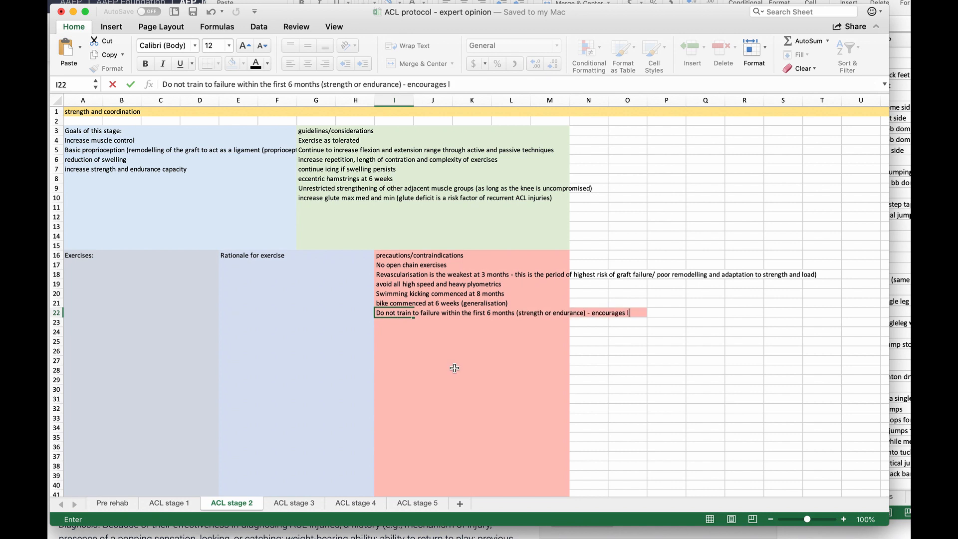
{"action": "left_click", "coordinate": [294, 503]}
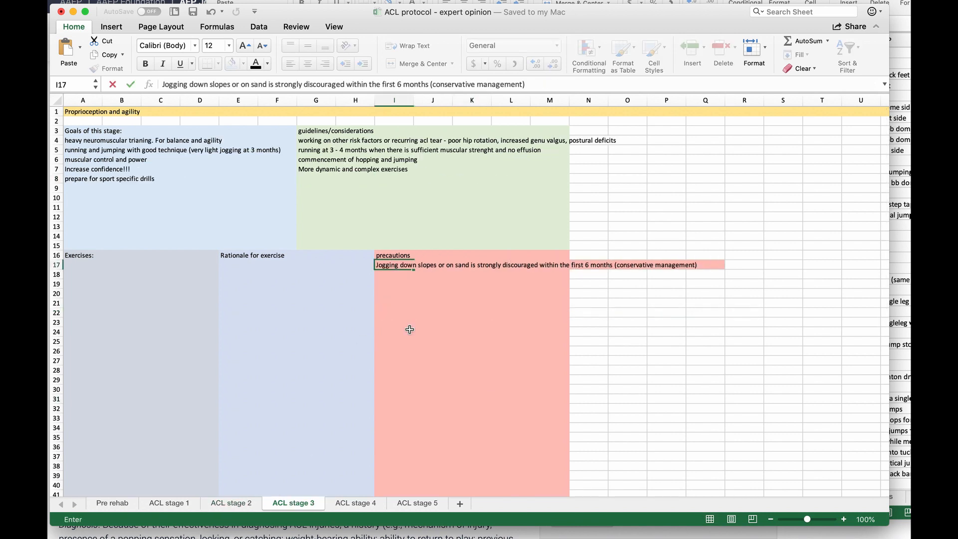
{"action": "left_click", "coordinate": [169, 503]}
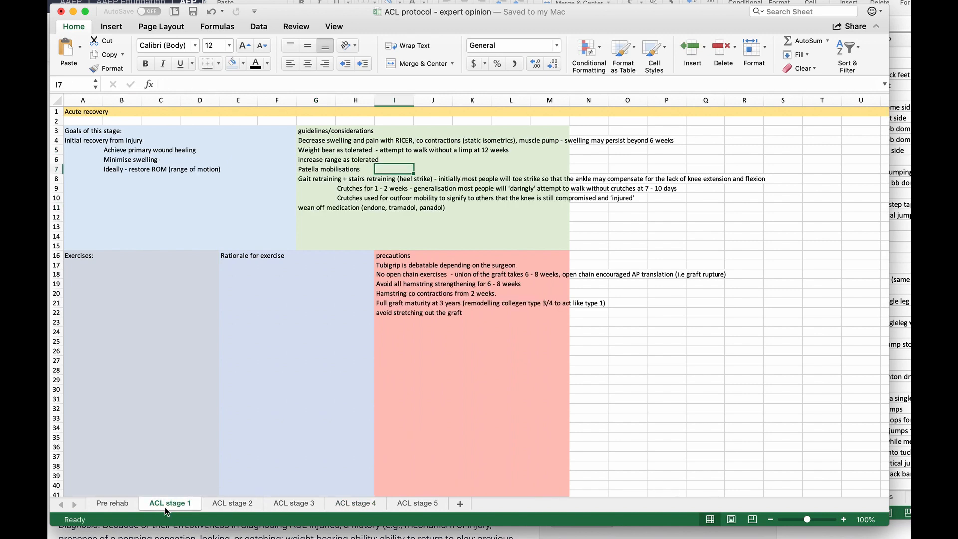
Step: Add full knee extension quad sets with towel, with a capsulitis-avoidance rationale and pain note
{"action": "type", "text": "Full knee extension with"}
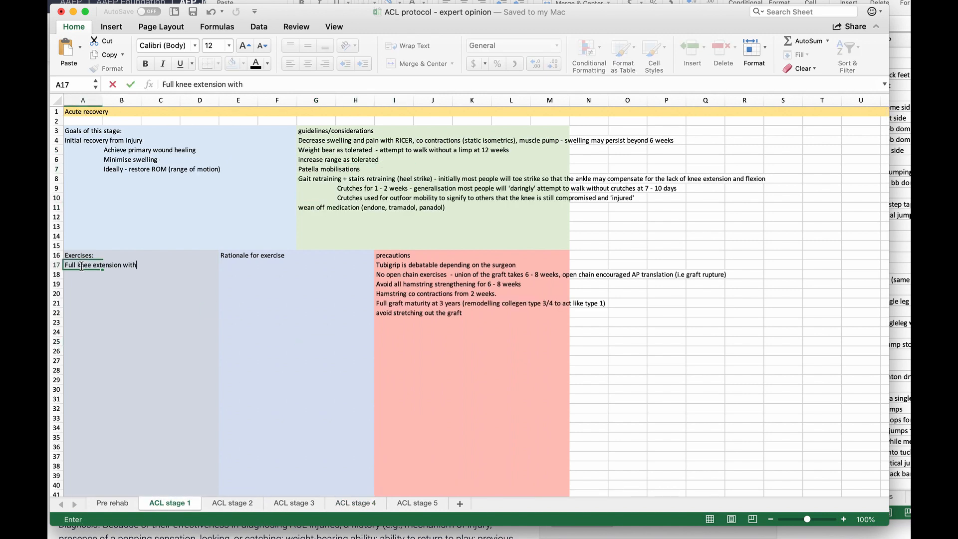
{"action": "type", "text": "Quad sets with towel under leg"}
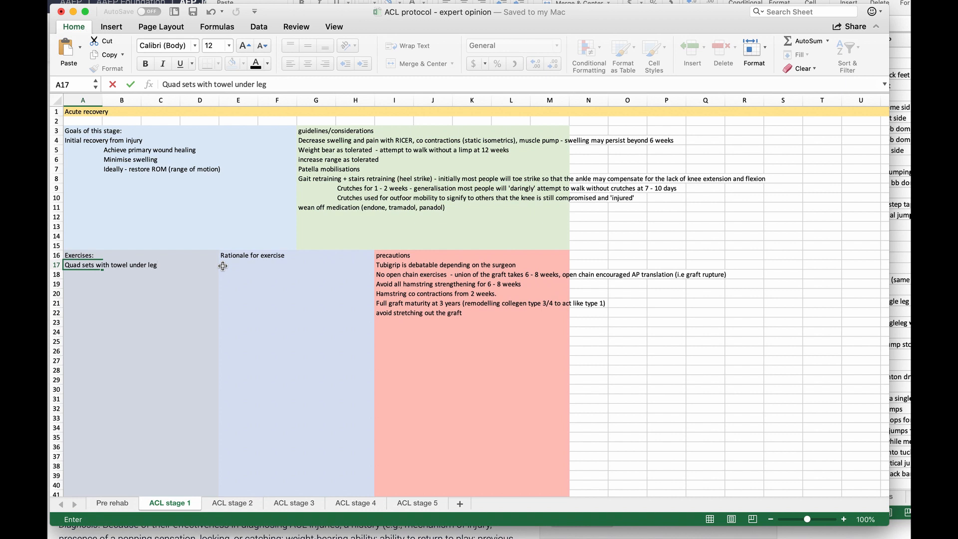
{"action": "type", "text": "increasing full extension"}
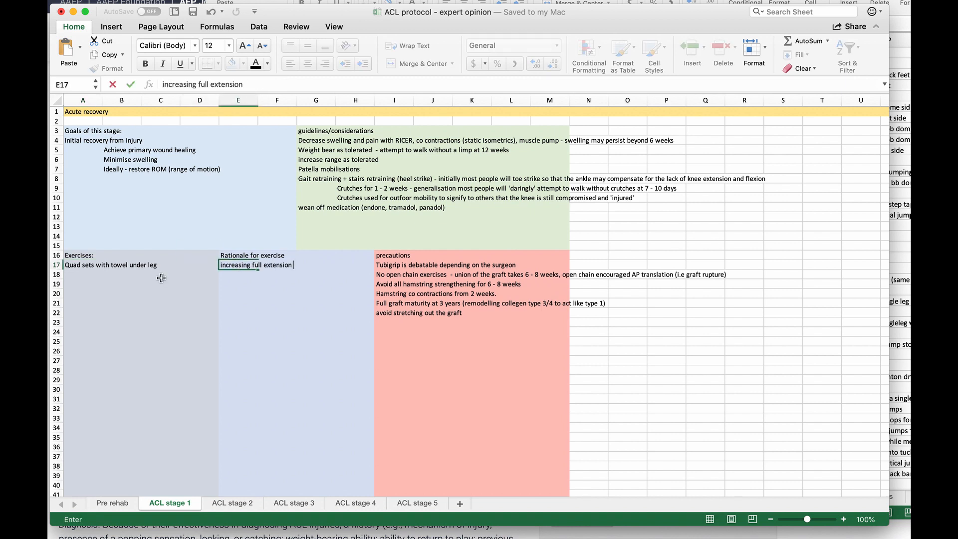
{"action": "type", "text": "to avoid capsulitis or"}
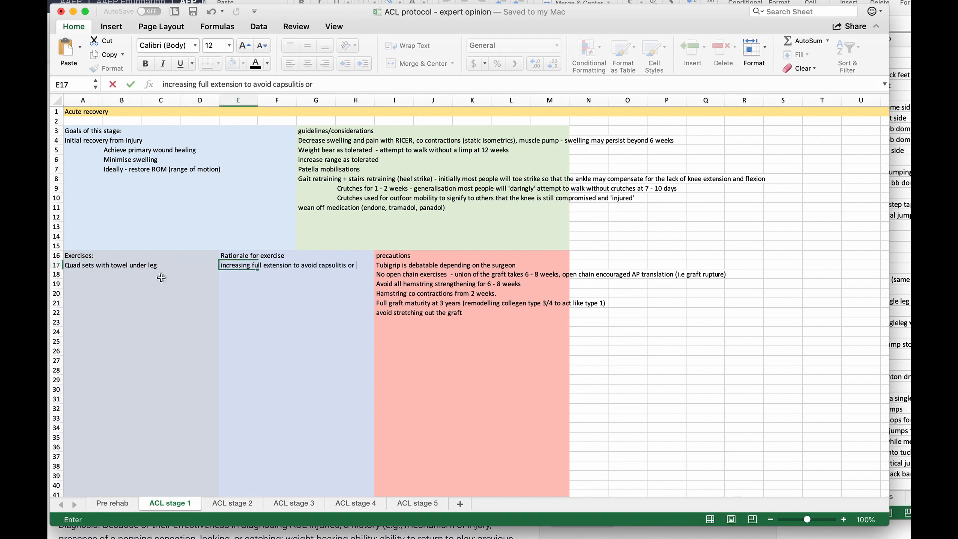
{"action": "type", "text": "Pain upon"}
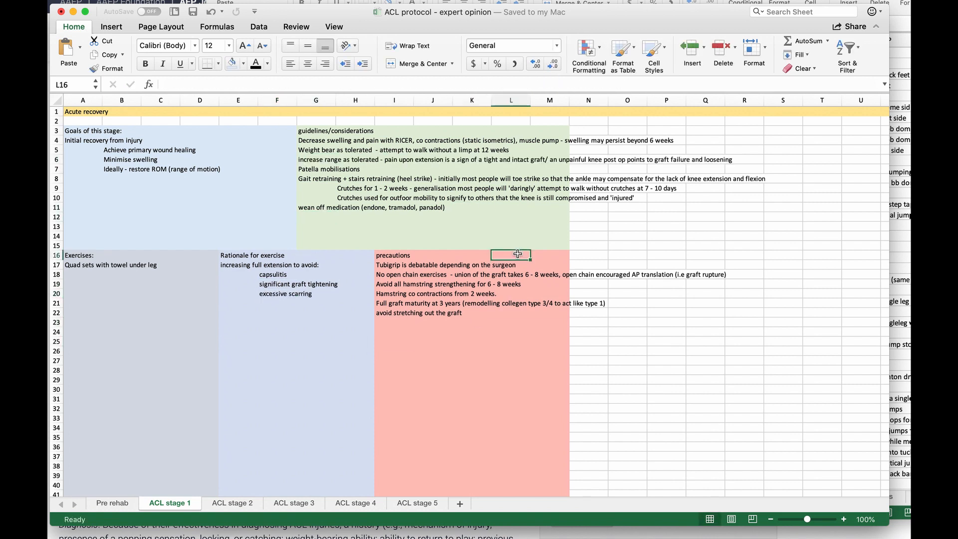
Step: Add a weight bear shift exercise and muscle pump rationale, checking the Pre rehab sheet
{"action": "left_click", "coordinate": [120, 283]}
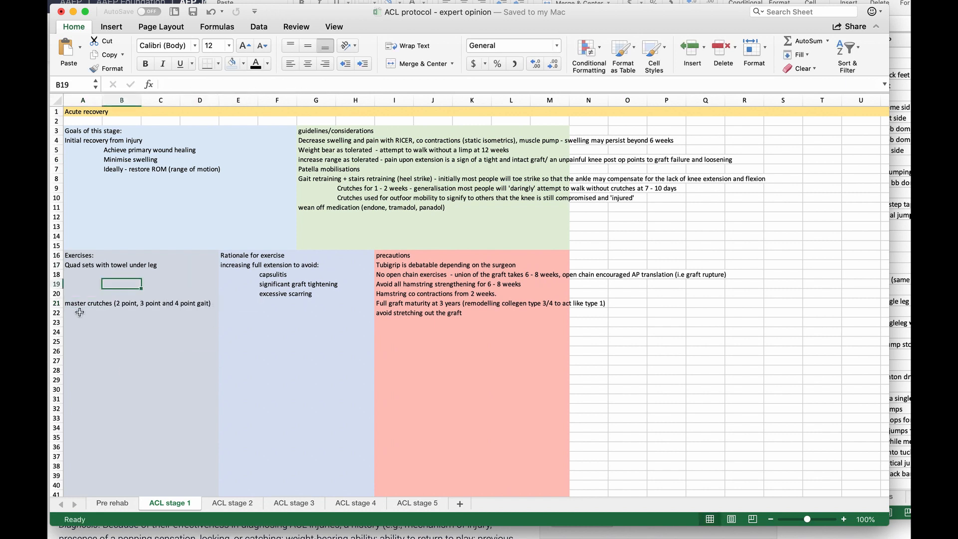
{"action": "left_click", "coordinate": [112, 503]}
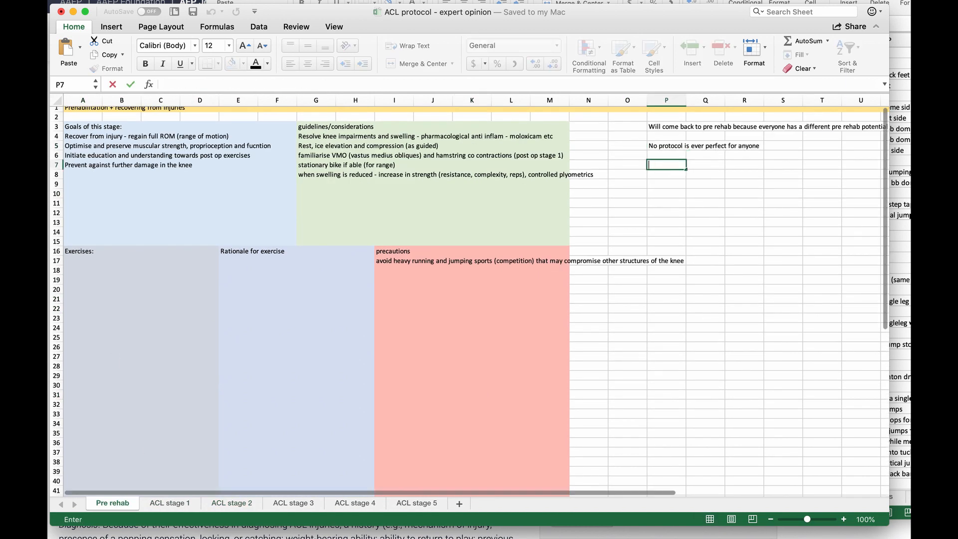
{"action": "left_click", "coordinate": [169, 503]}
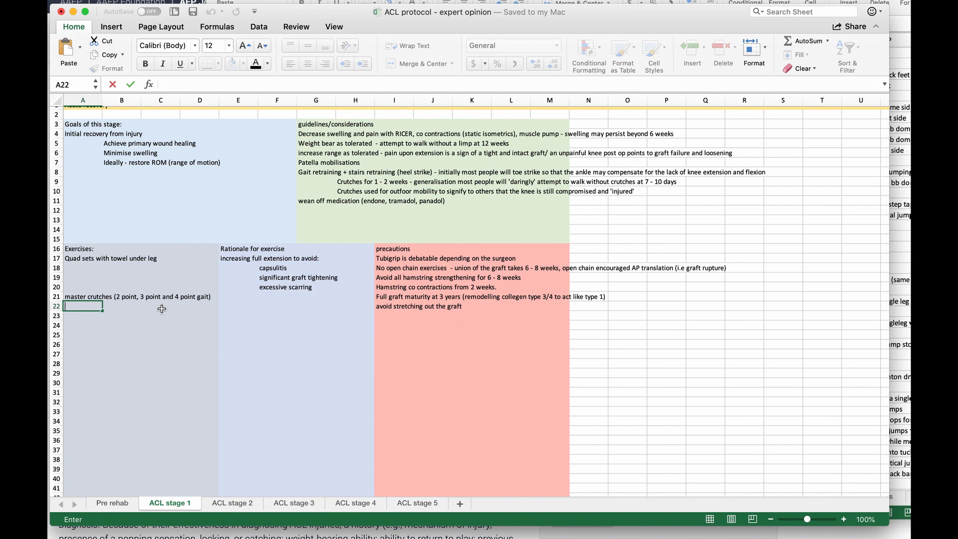
{"action": "type", "text": "weight bear shift"}
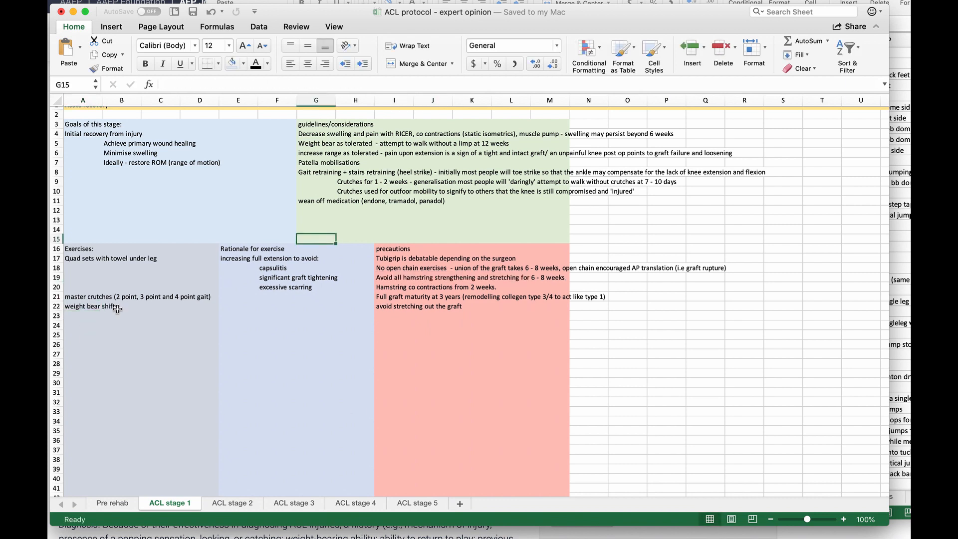
{"action": "type", "text": "muscle pump and return to proprioception, wolff's"}
{"action": "left_click", "coordinate": [84, 316]}
{"action": "type", "text": "ankle pumps"}
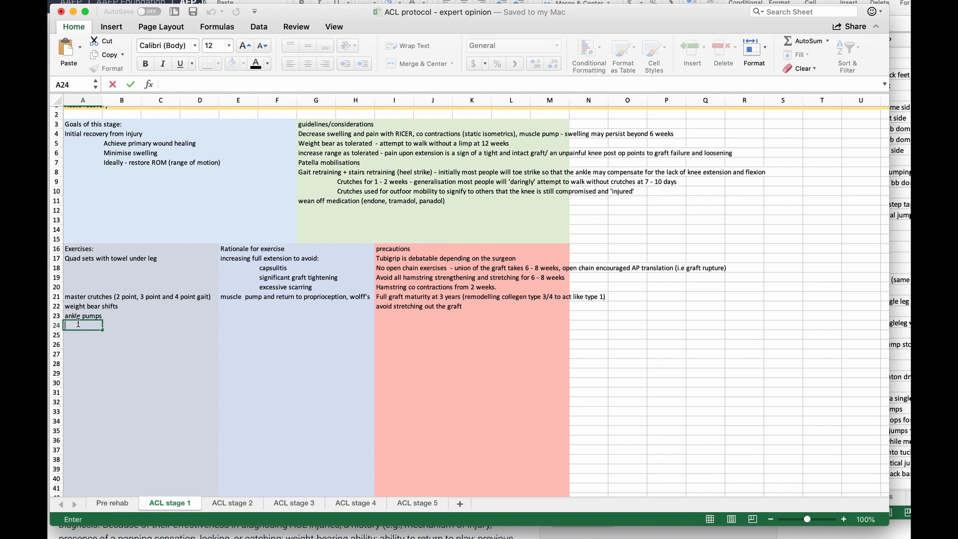
{"action": "left_click", "coordinate": [112, 503]}
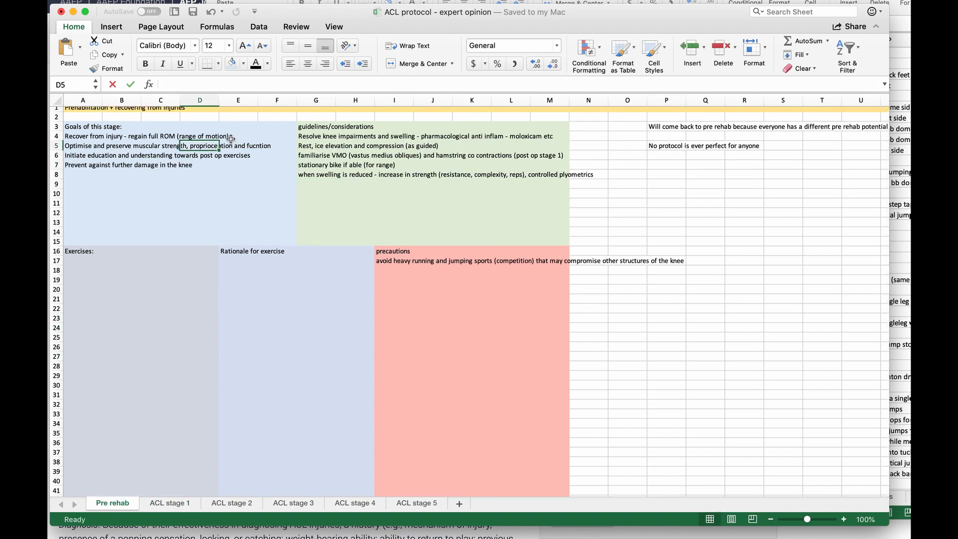
{"action": "left_click", "coordinate": [169, 503]}
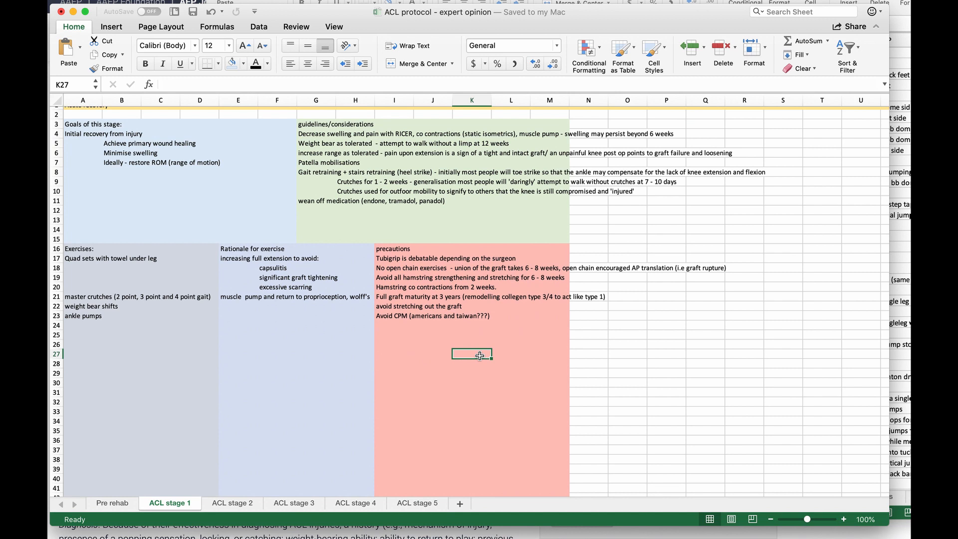
{"action": "type", "text": "Br"}
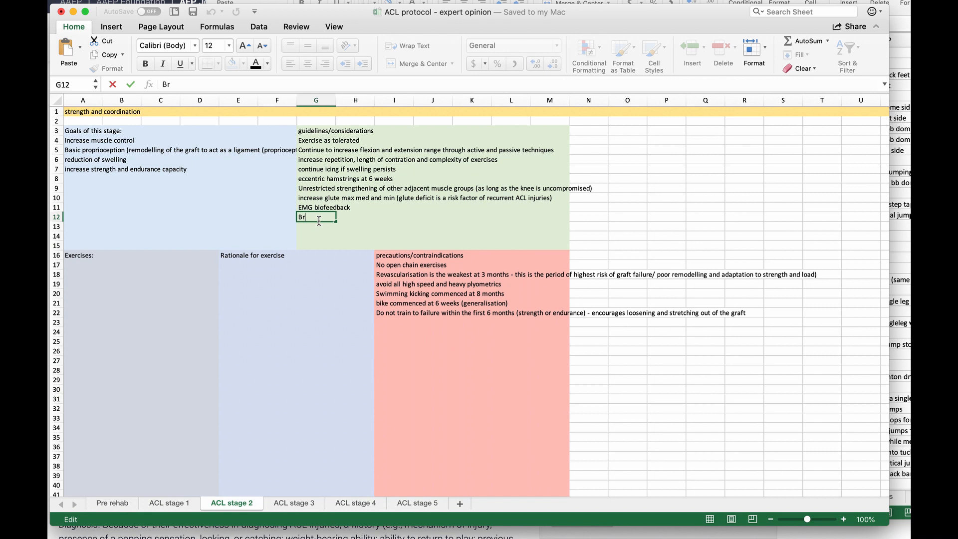
Step: On ACL stage 3, add an open chain exercises guideline avoiding patellofemoral stress
{"action": "left_click", "coordinate": [294, 504]}
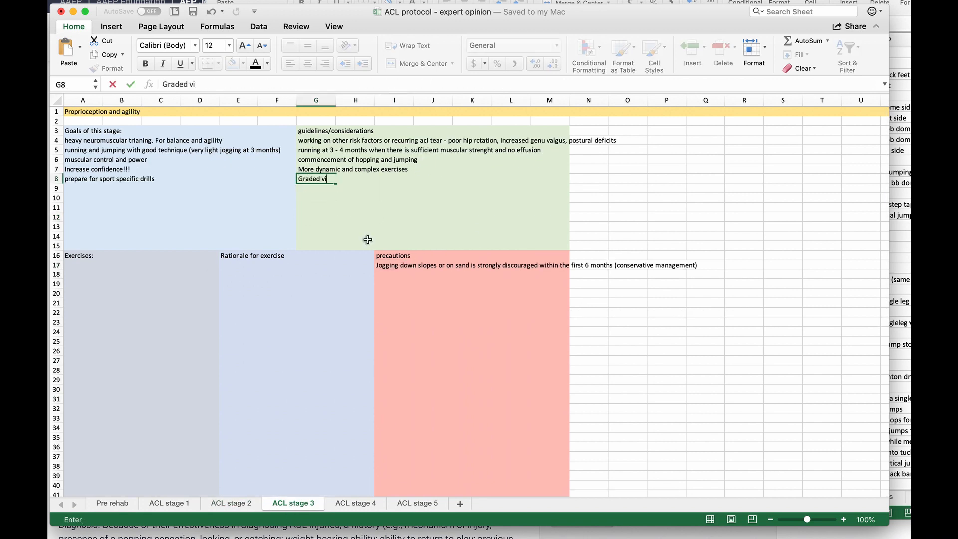
{"action": "type", "text": "sitation to open chain exercises - begin with innerrance, avoid patellofemoral s"}
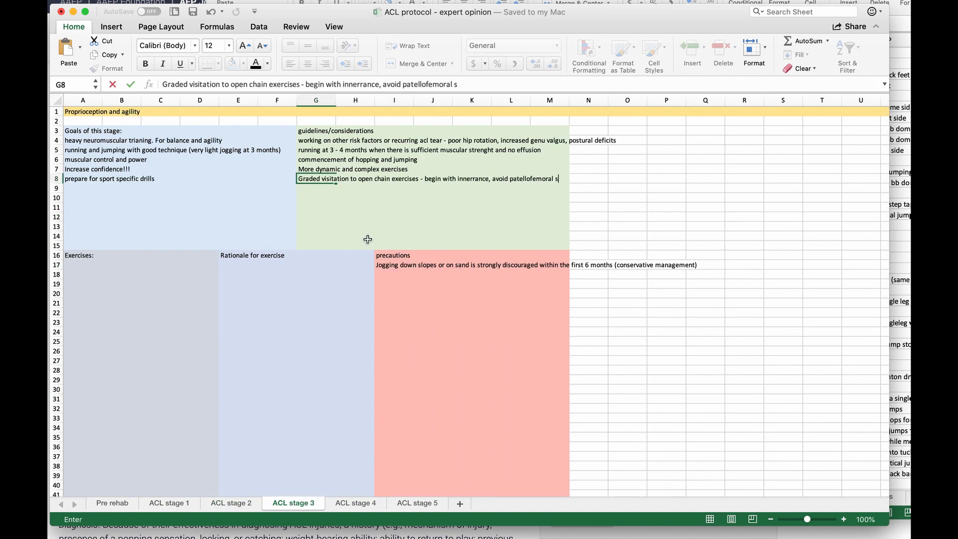
{"action": "left_click", "coordinate": [588, 255]}
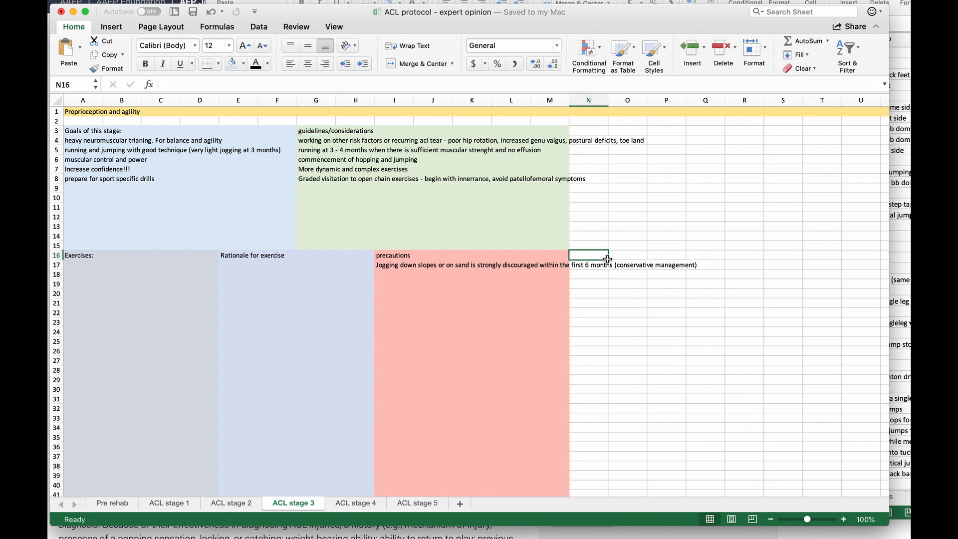
Step: On ACL stage 2, add a guideline introducing gym equipment like cross trainer and seated leg press
{"action": "left_click", "coordinate": [169, 503]}
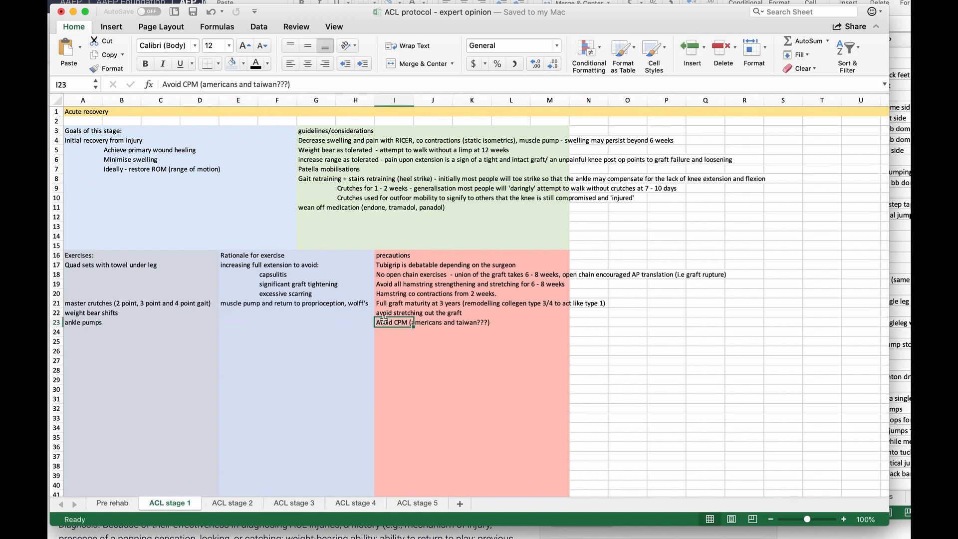
{"action": "left_click", "coordinate": [231, 503]}
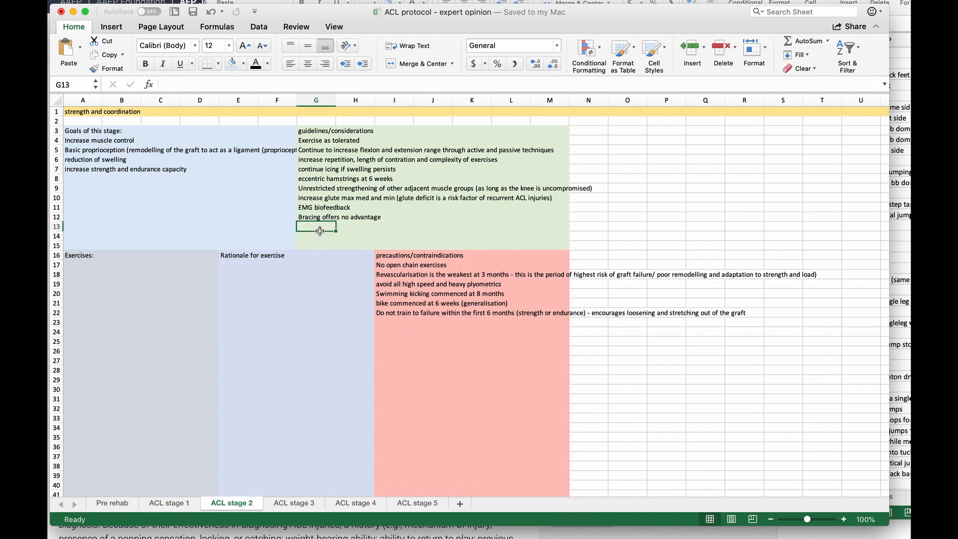
{"action": "type", "text": "- introducti"}
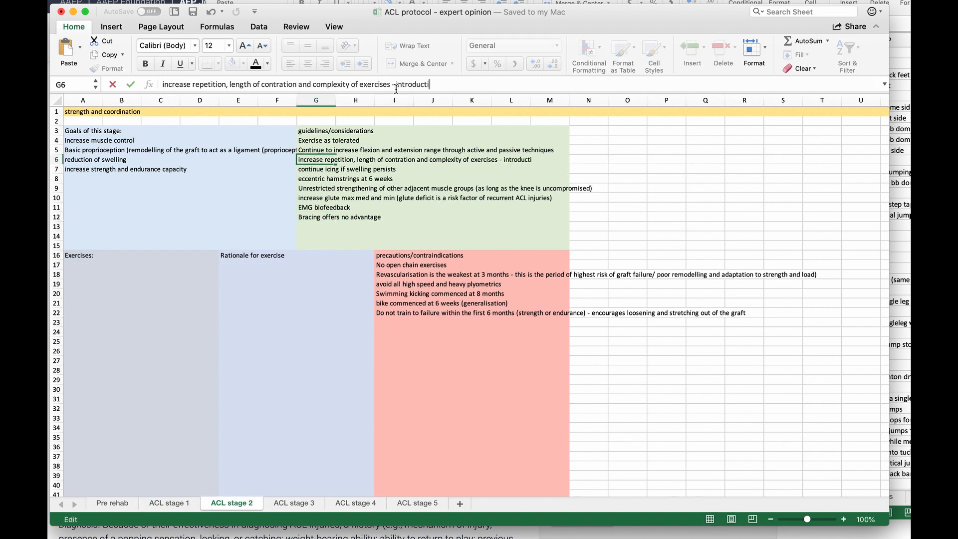
{"action": "type", "text": "on to gym equipment i.e cross trainer, seated leg press (compensation), inner rance"}
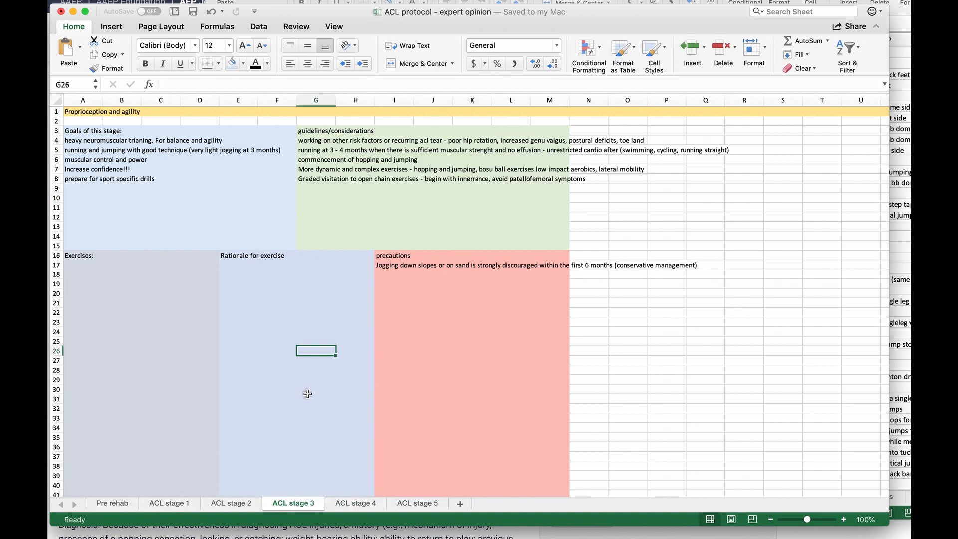
Step: On ACL stage 4, list FIFA/PEP steps including 30s x 2 stretching and lateral hop plyometrics
{"action": "left_click", "coordinate": [355, 503]}
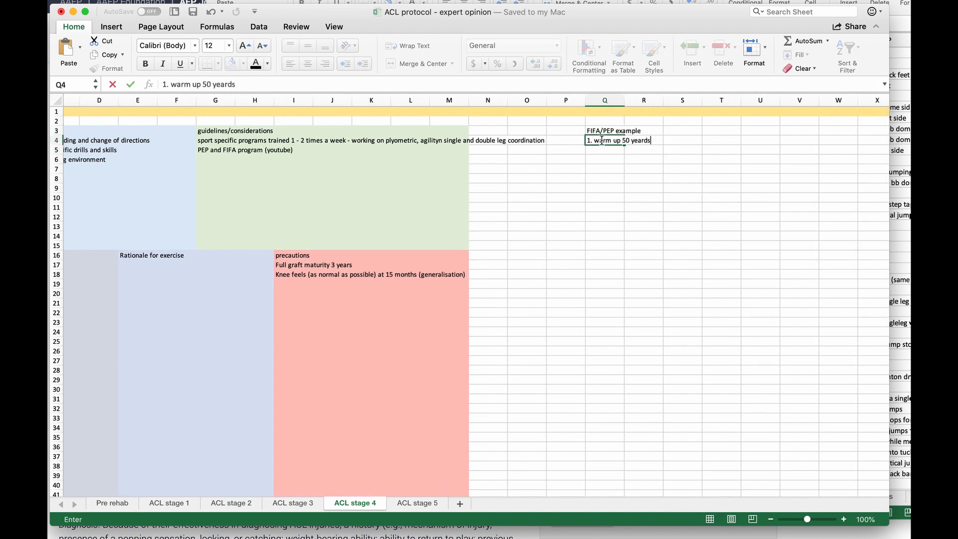
{"action": "type", "text": "2. stretching 30s x 2 reps - calves, quads, hamstring, in"}
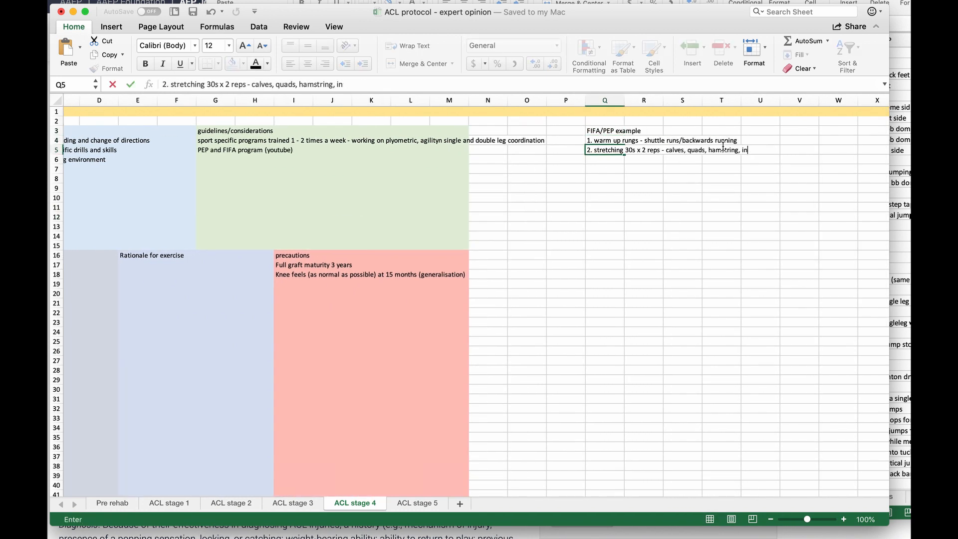
{"action": "type", "text": "4. plyometrics - lateral hops over cones, forwards hop, split squats,"}
{"action": "left_click", "coordinate": [605, 179]}
{"action": "type", "text": "5. agility - shuttl"}
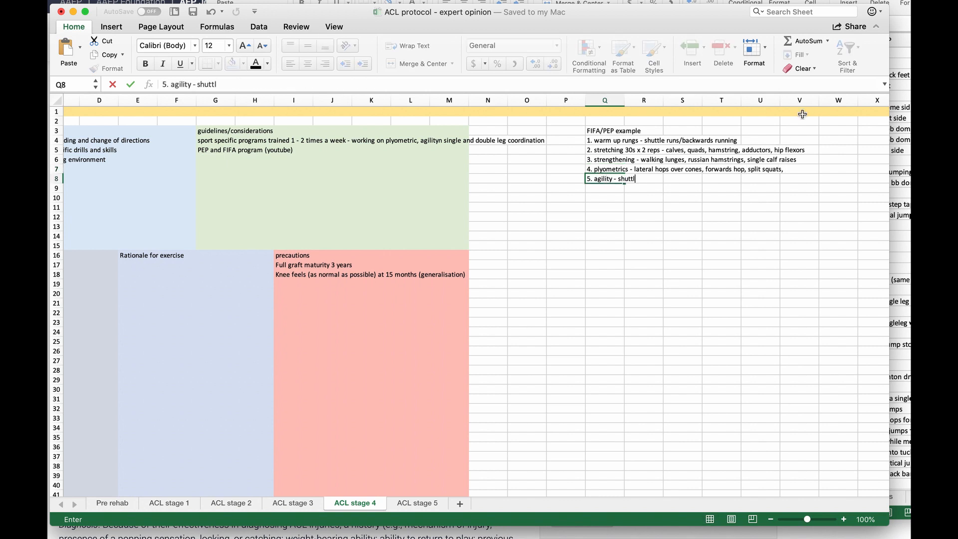
{"action": "left_click", "coordinate": [417, 504]}
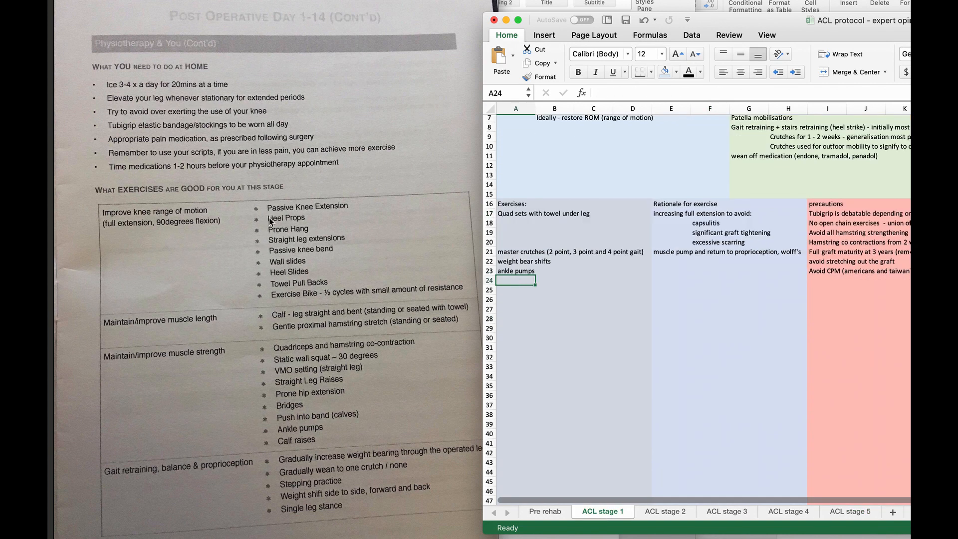
Step: Add passive knee extension, AAROM knee flexion in prone and single leg stance exercises
{"action": "type", "text": "passive knee extension"}
{"action": "left_click", "coordinate": [554, 232]}
{"action": "type", "text": "prone hang"}
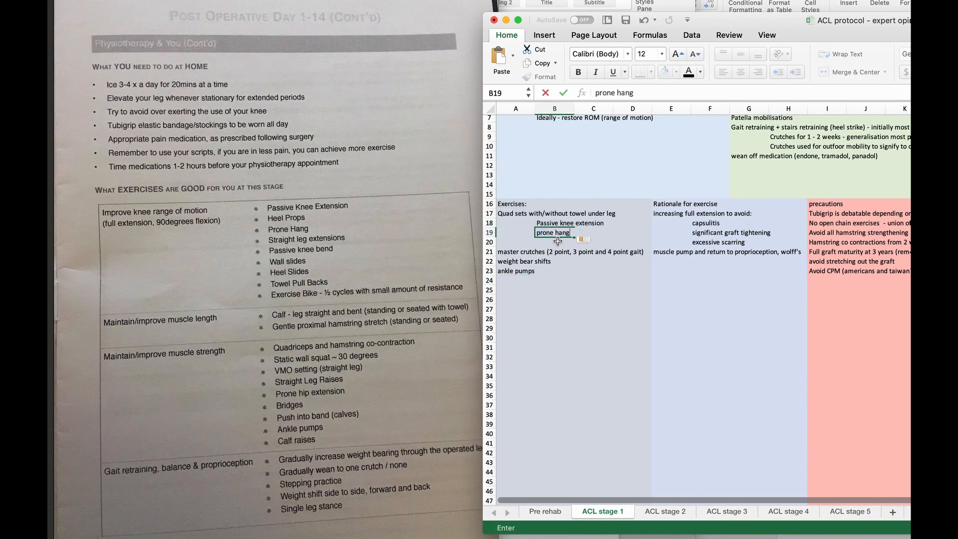
{"action": "type", "text": "Passive AAROM knee flexion in prone"}
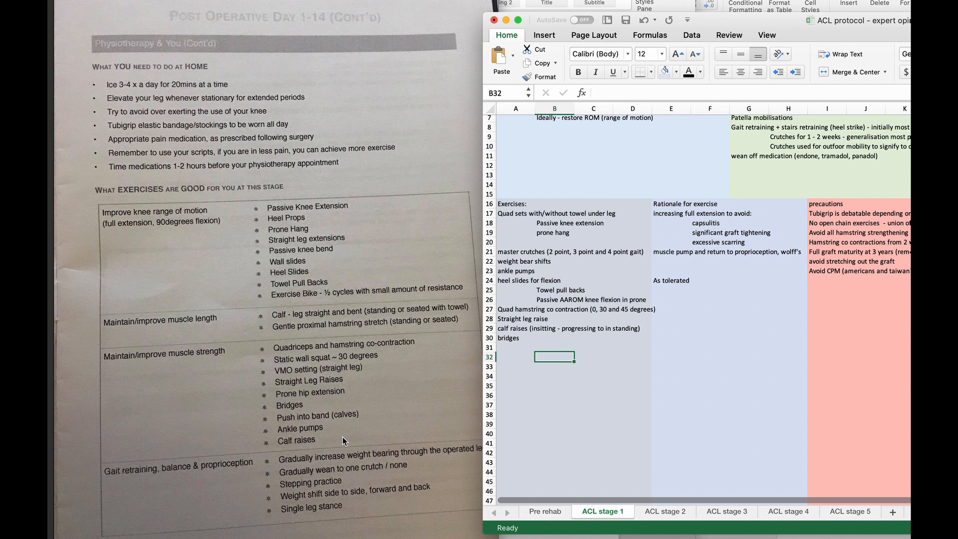
{"action": "type", "text": "Single leg stance (on a hard surface"}
{"action": "left_click", "coordinate": [671, 347]}
{"action": "type", "text": "Early proprioception"}
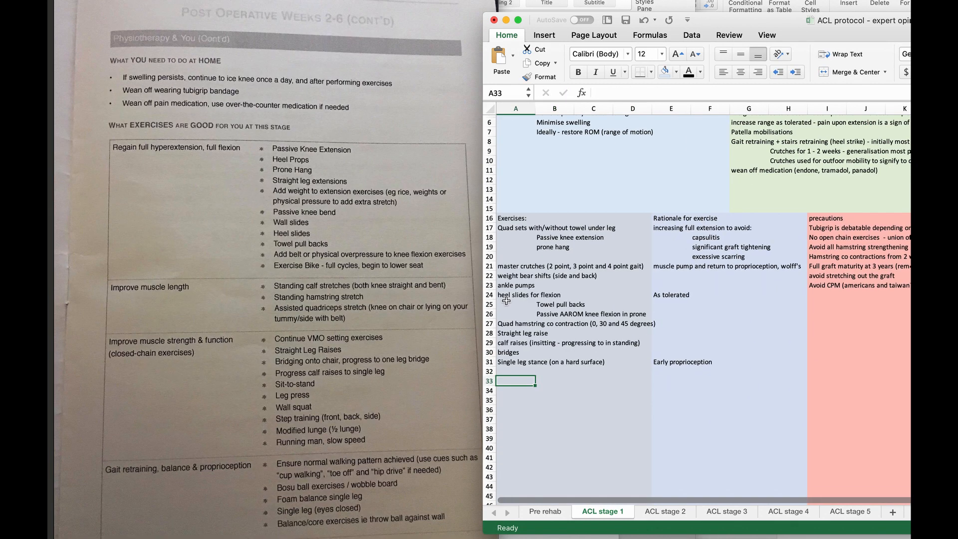
{"action": "type", "text": "Passive AAROM knee flexion in prone"}
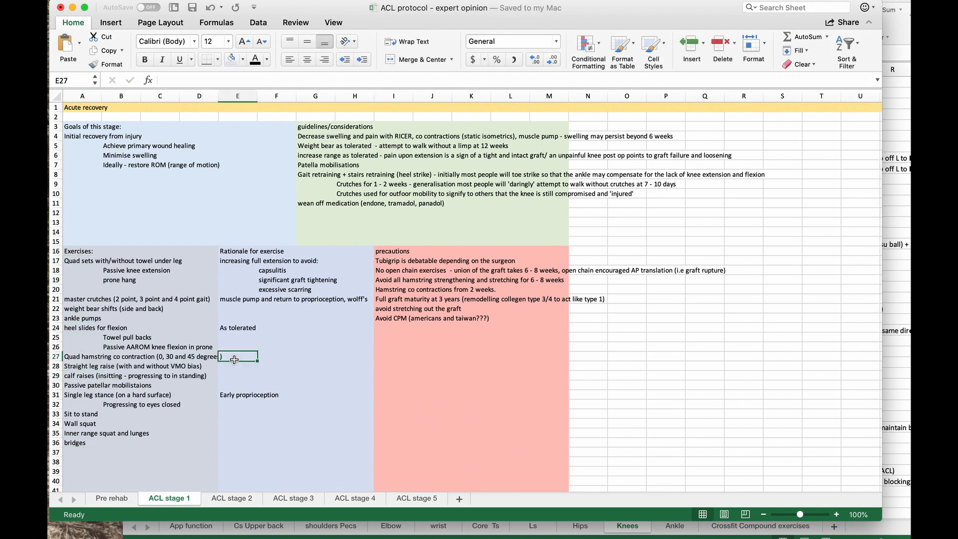
Step: Add quad/hamstring foam rolling to stage 1, then list co-contraction, bike and single-leg eccentrics on stage 2
{"action": "left_click", "coordinate": [237, 441]}
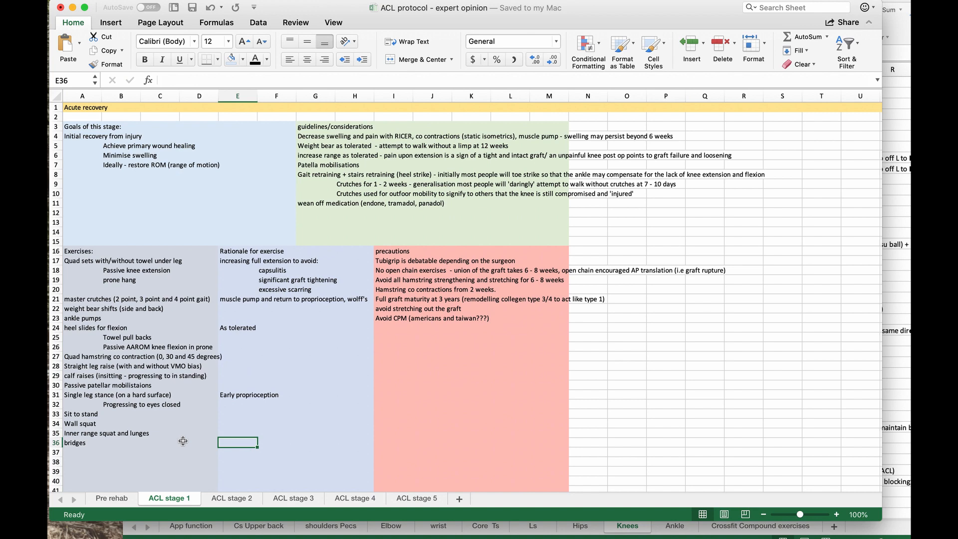
{"action": "type", "text": "(approFoam roll quads and hamstrings"}
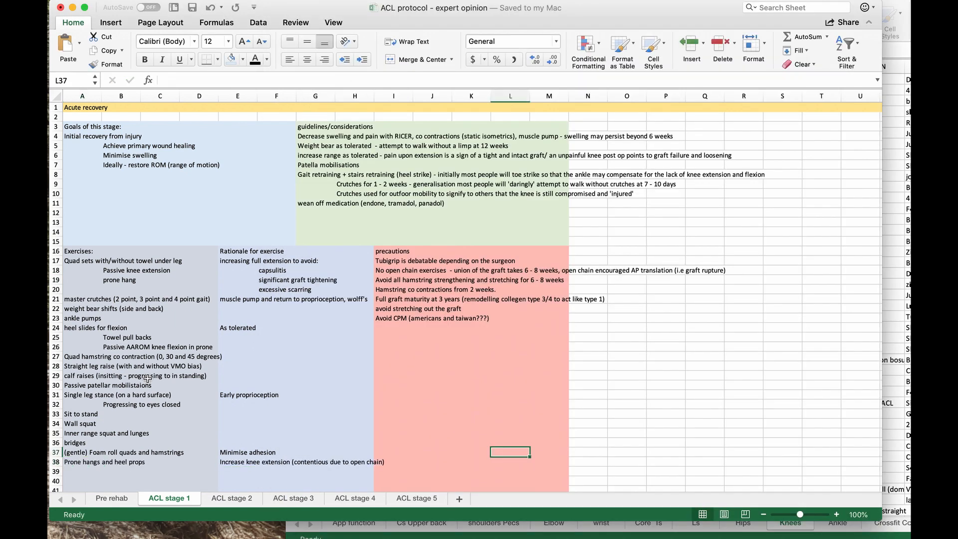
{"action": "left_click", "coordinate": [231, 498]}
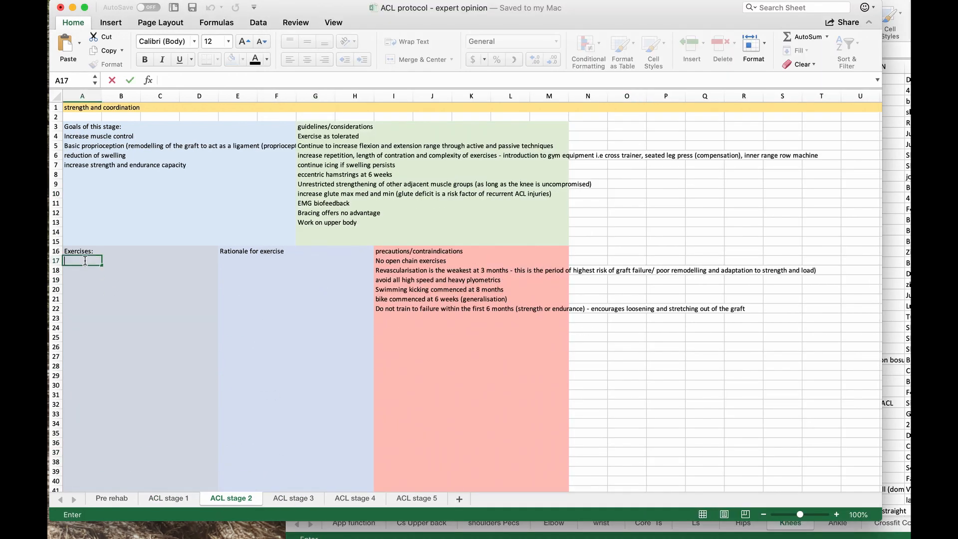
{"action": "type", "text": "Ongoing hamstring quad co contraction"}
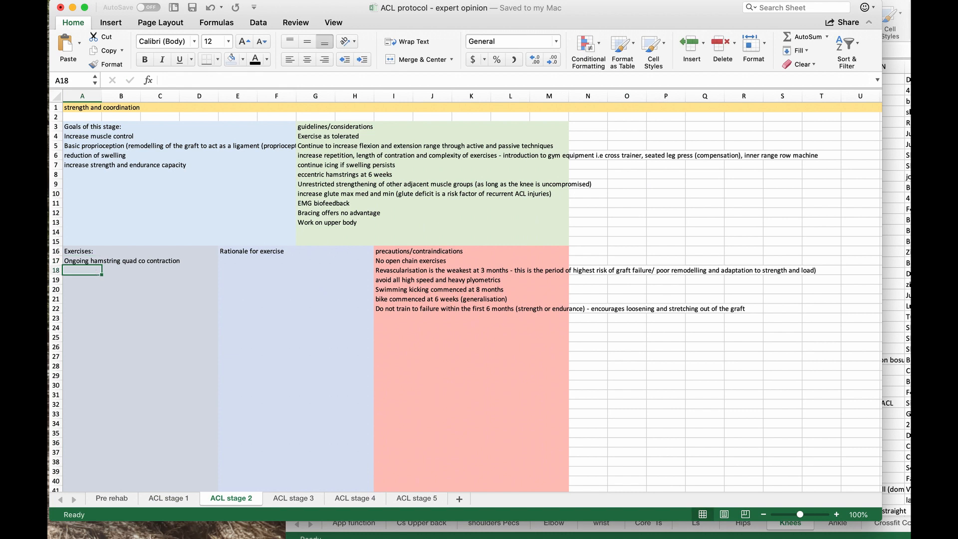
{"action": "type", "text": "Exercise bike and other gym equipment (rom) as tolerated"}
{"action": "left_click", "coordinate": [121, 309]}
{"action": "type", "text": "Reverse lunges (with dumbbells/barbell"}
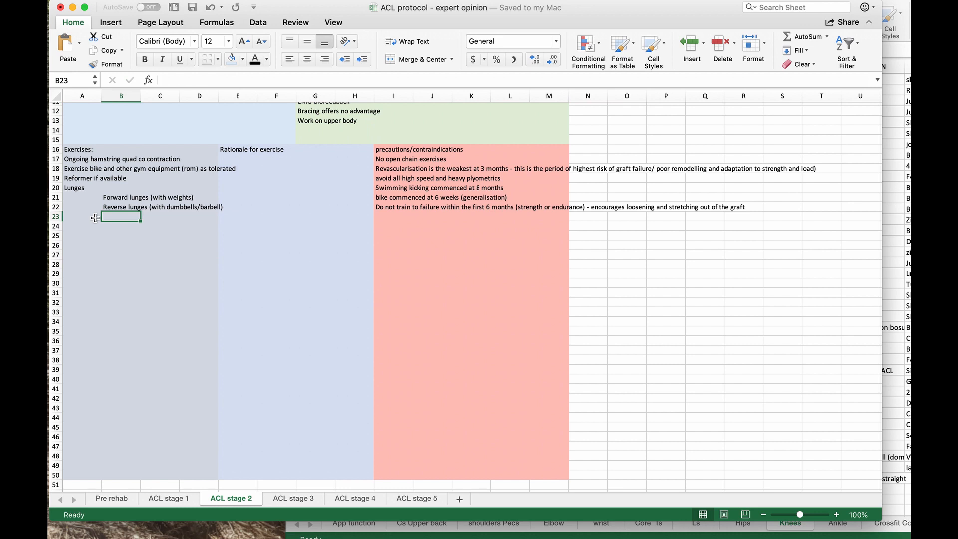
{"action": "type", "text": "Single leg eccentrics standing up with 2"}
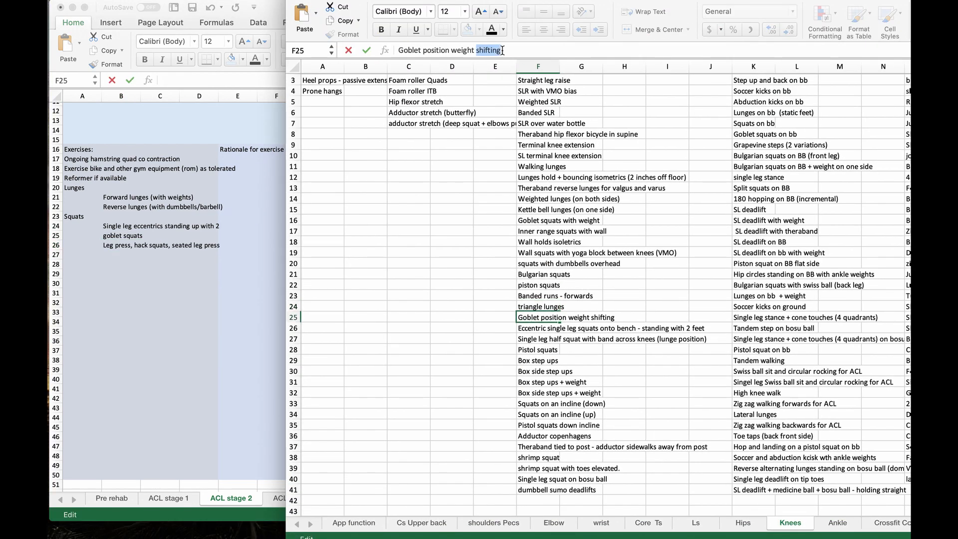
Step: Add ipsilateral weighted squats and front and rear barbell squats to stage 2
{"action": "left_click", "coordinate": [170, 499]}
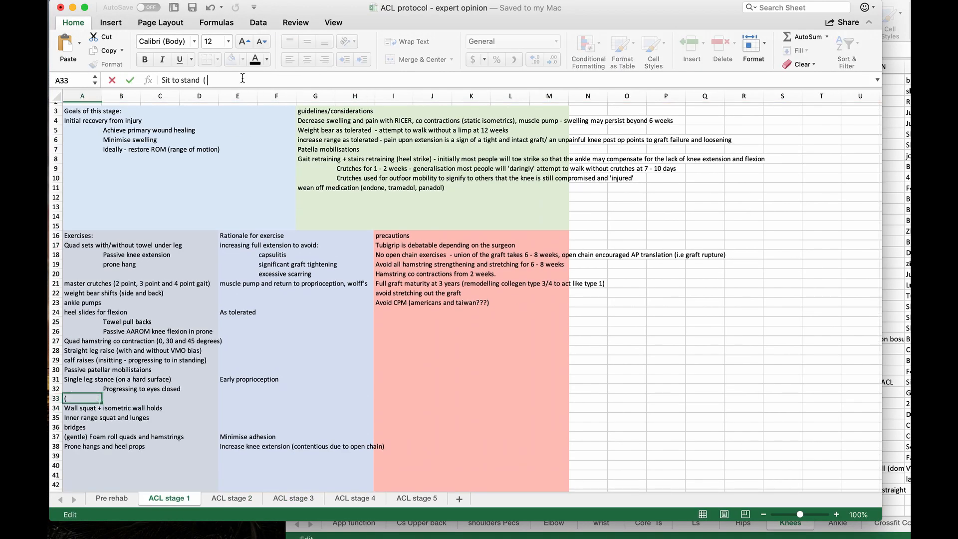
{"action": "left_click", "coordinate": [231, 499]}
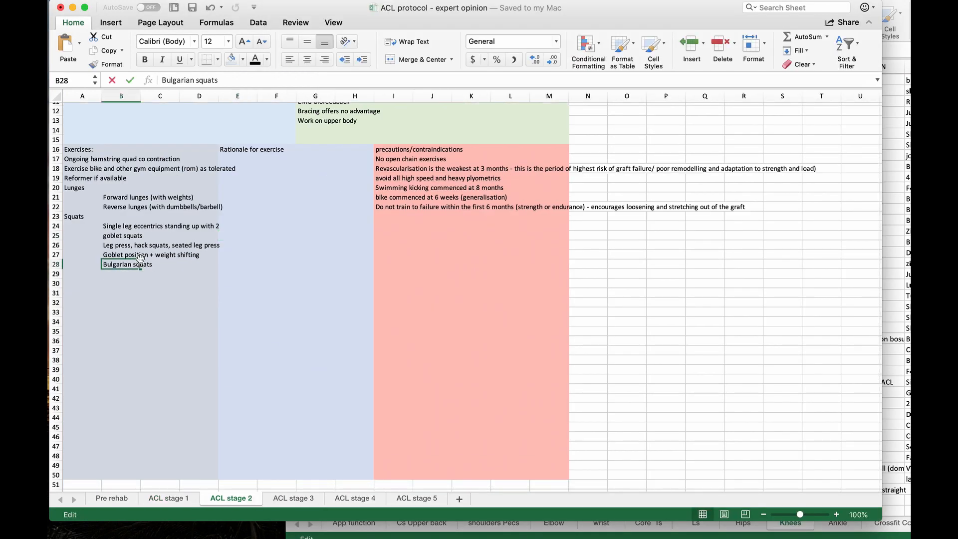
{"action": "type", "text": "ipsilateral weighted sq"}
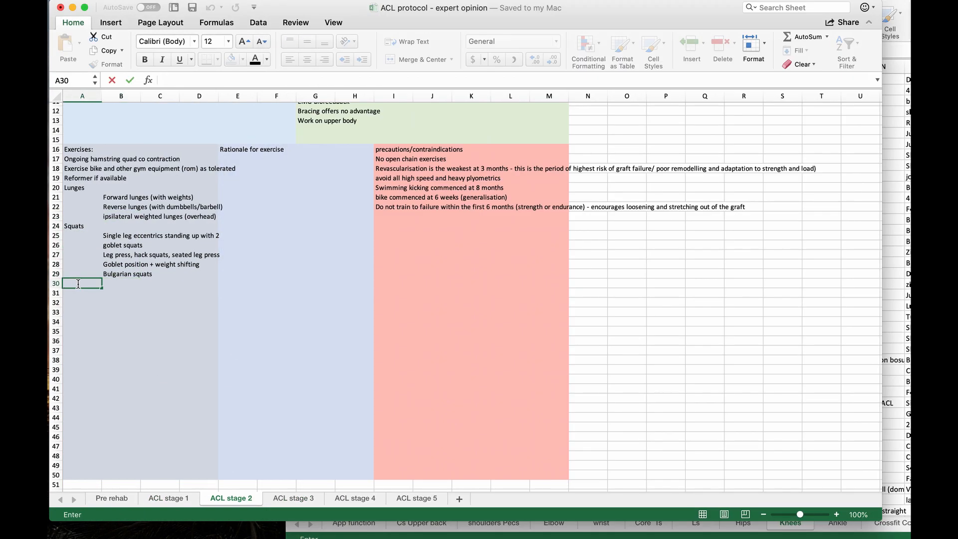
{"action": "type", "text": "front and read back barbell"}
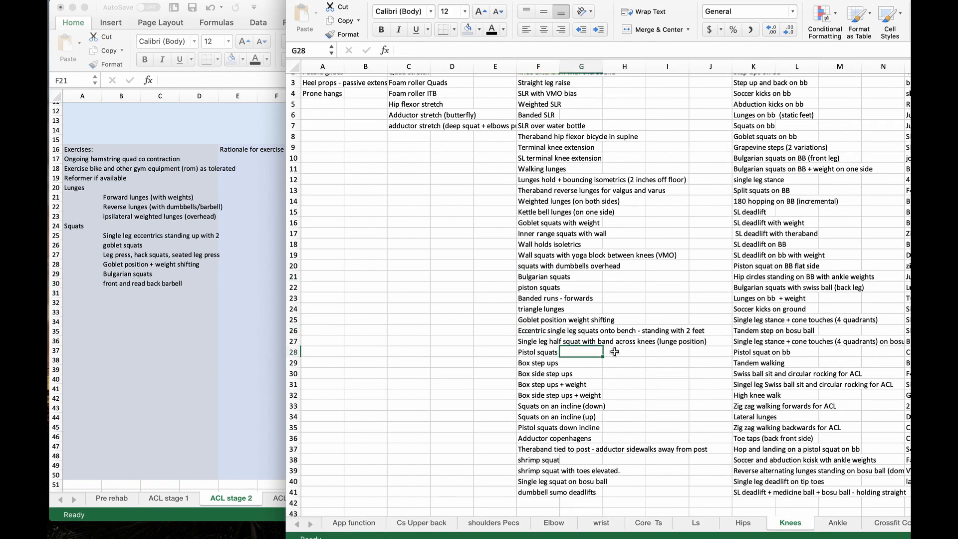
{"action": "left_click", "coordinate": [539, 340]}
{"action": "type", "text": "Weighted step ups and slow eccentric step downs"}
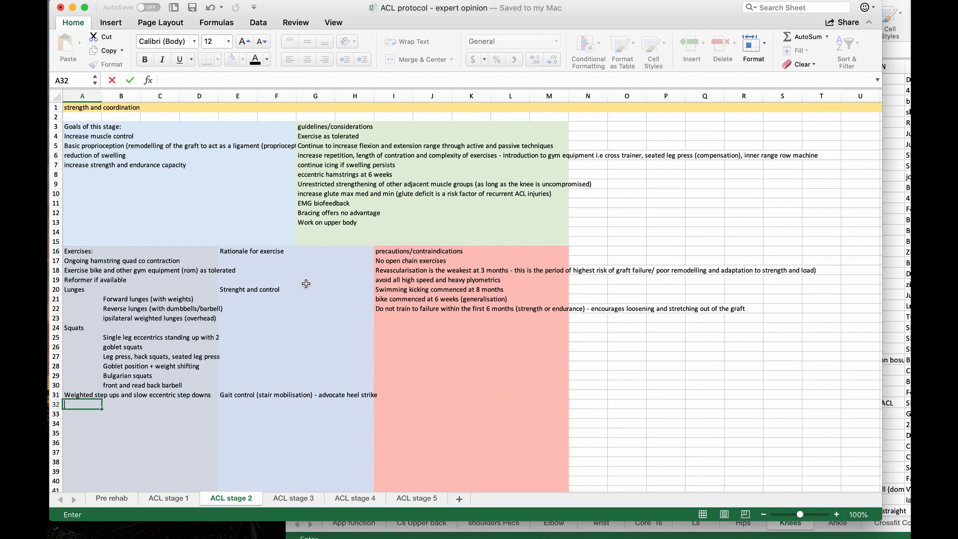
Step: Add hamstring foam rolling and stretching plus single-leg deadlifts to stage 2
{"action": "type", "text": "Foam rolling and stretching hamstrings."}
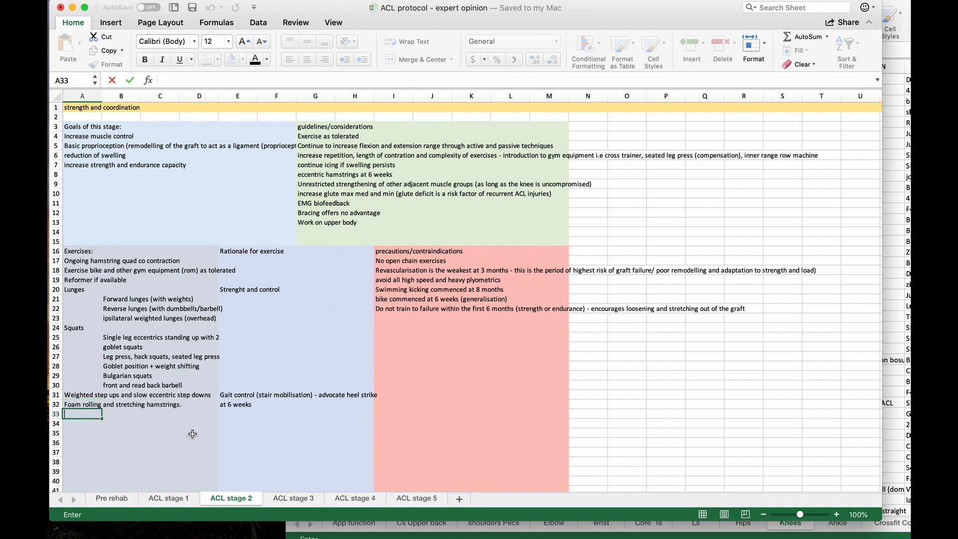
{"action": "type", "text": "Deadlifts"}
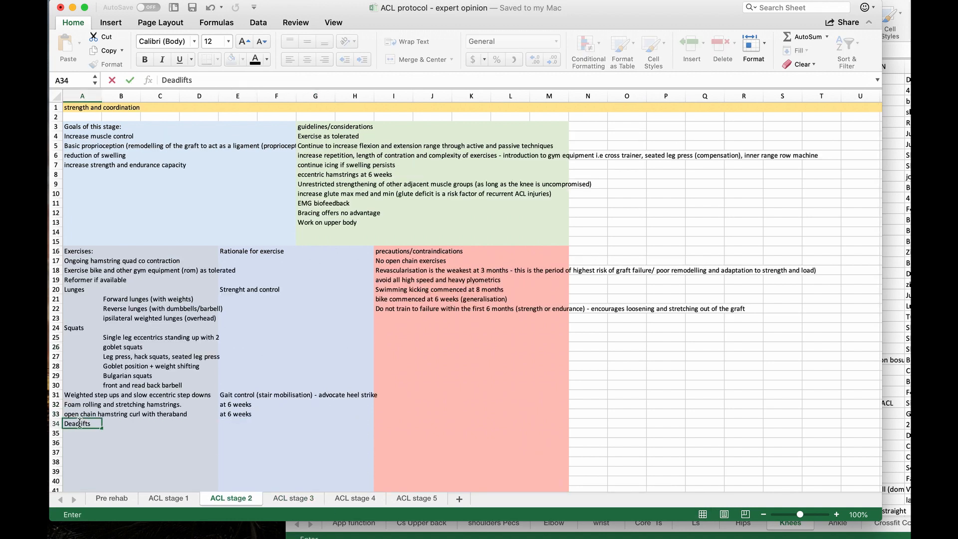
{"action": "type", "text": "single leg deadlift"}
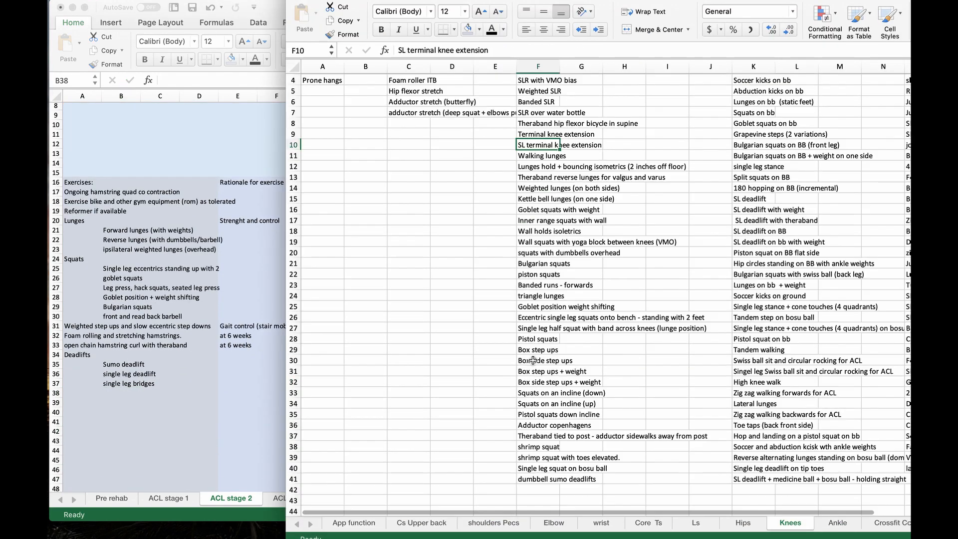
{"action": "left_click", "coordinate": [744, 523]}
{"action": "type", "text": "glute, c"}
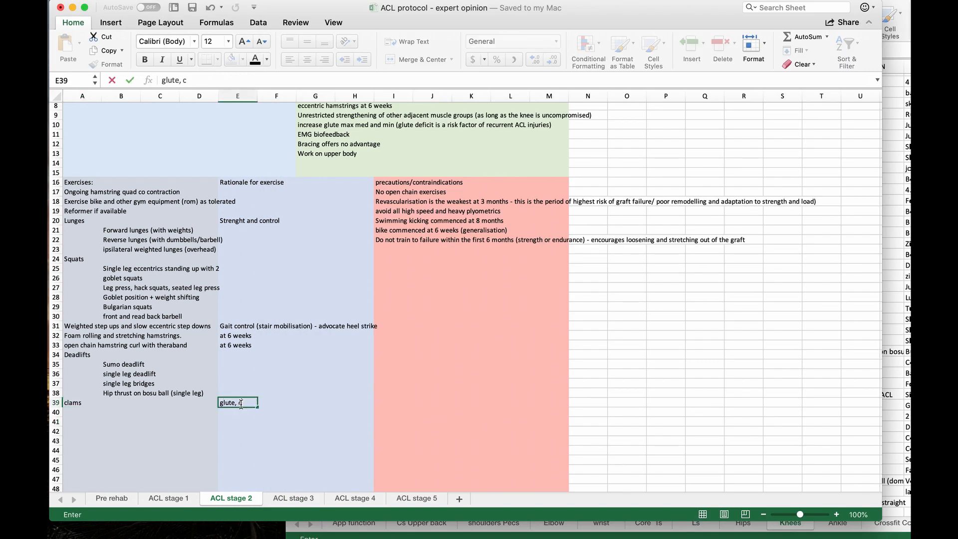
Step: Add single-leg work, abduction band side step taps and wobble board/bosu ball drills
{"action": "type", "text": "Single leg"}
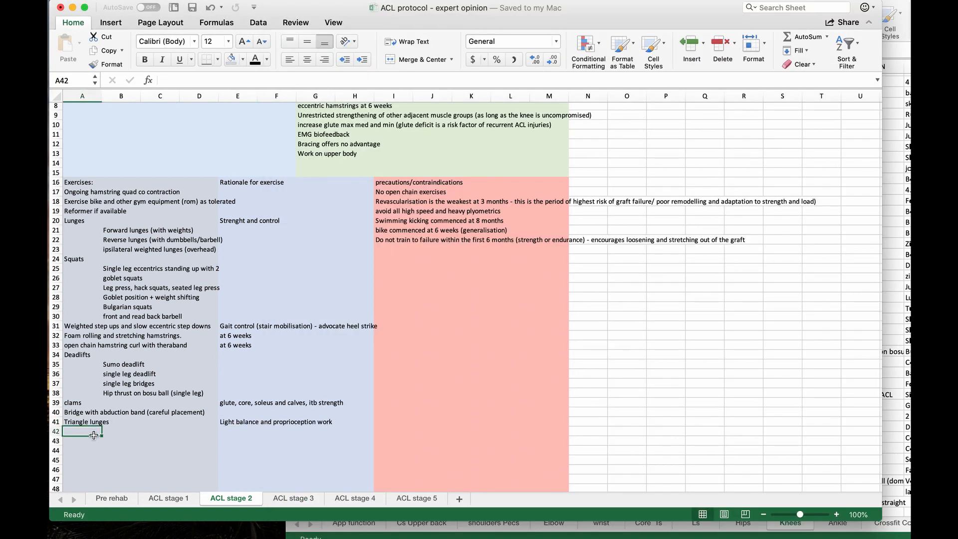
{"action": "type", "text": "Abduction band side step taps"}
{"action": "left_click", "coordinate": [83, 479]}
{"action": "type", "text": "incline variation"}
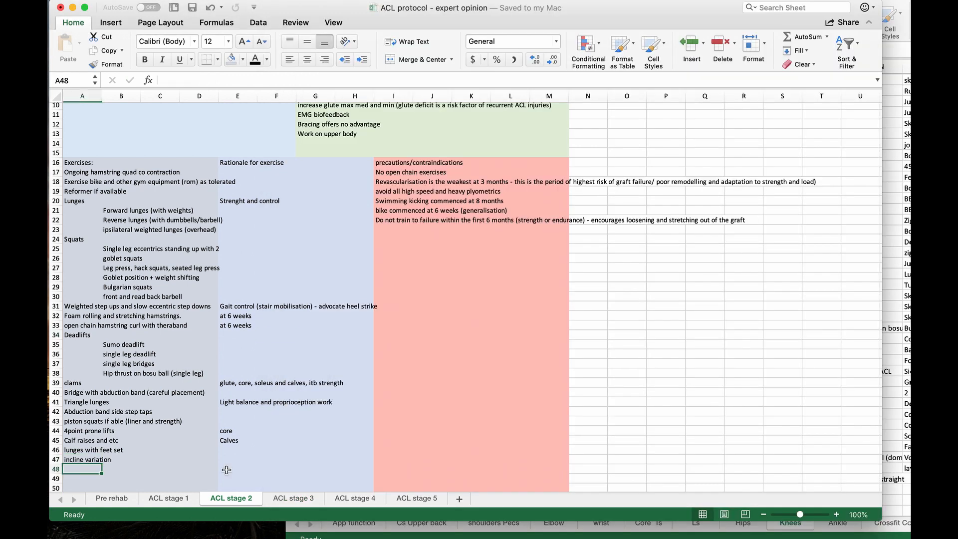
{"action": "type", "text": "inner range side step +"}
{"action": "type", "text": "Terminal knee extension? (single leg/ in lunge position/ two feet"}
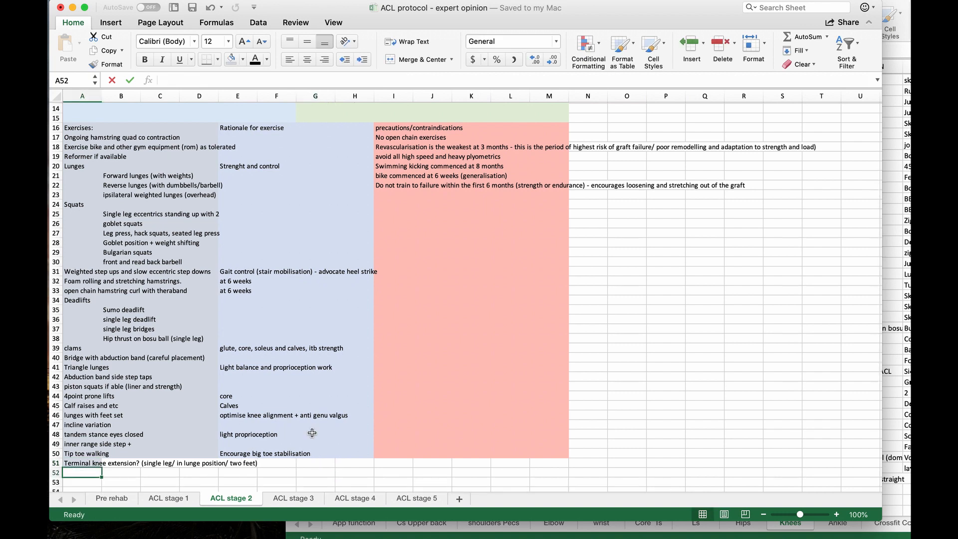
{"action": "type", "text": "post"}
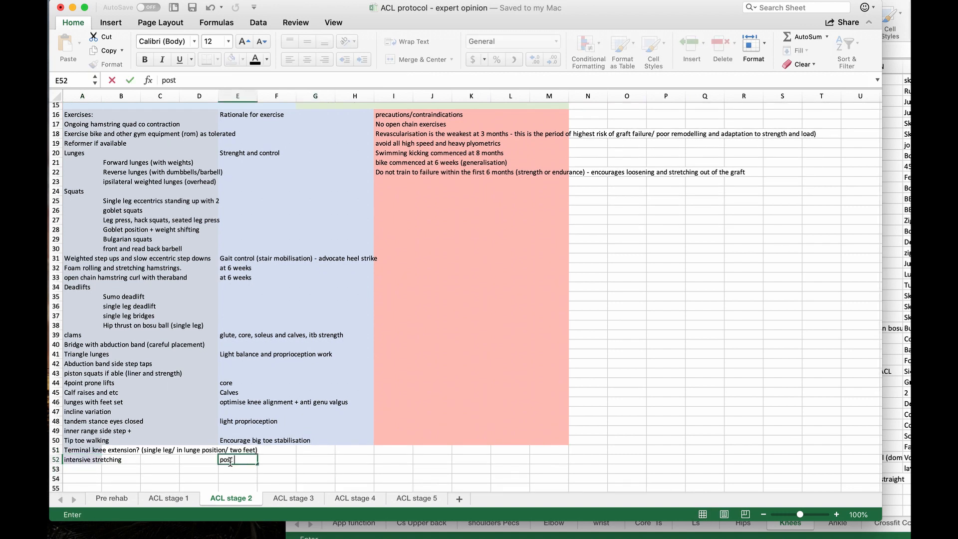
{"action": "type", "text": "wobble board/bosu ball introduction"}
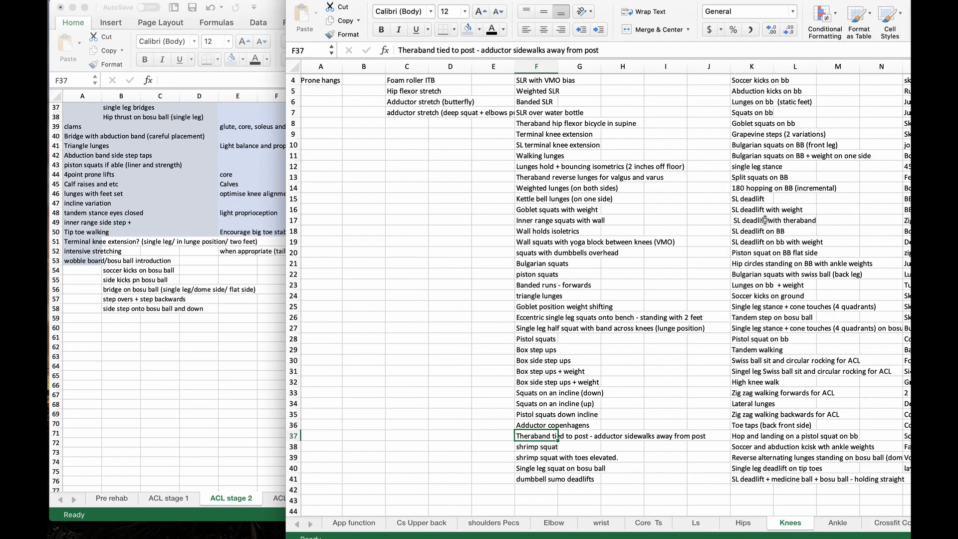
Step: Add a very-low-load knee flexion entry on the stage 1 sheet
{"action": "left_click", "coordinate": [169, 498]}
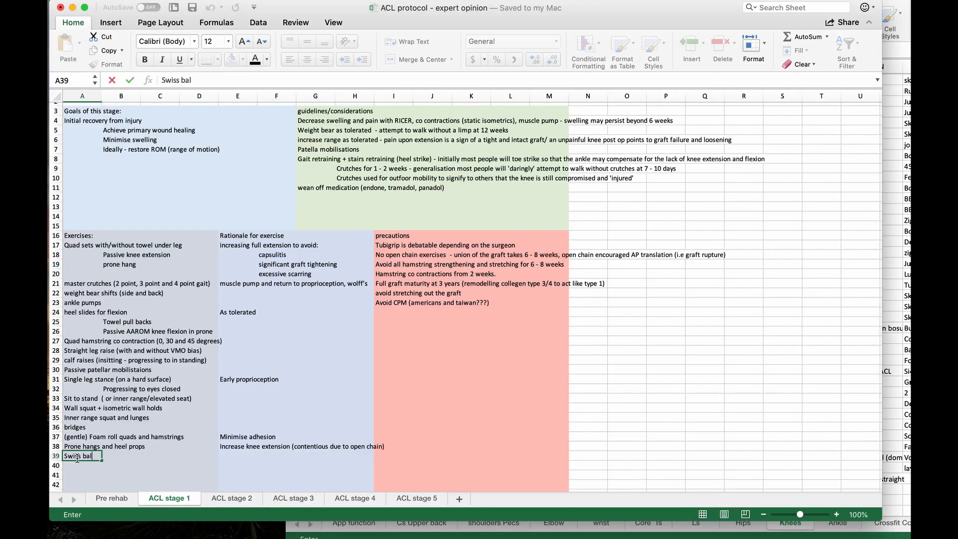
{"action": "type", "text": "knee flexion"}
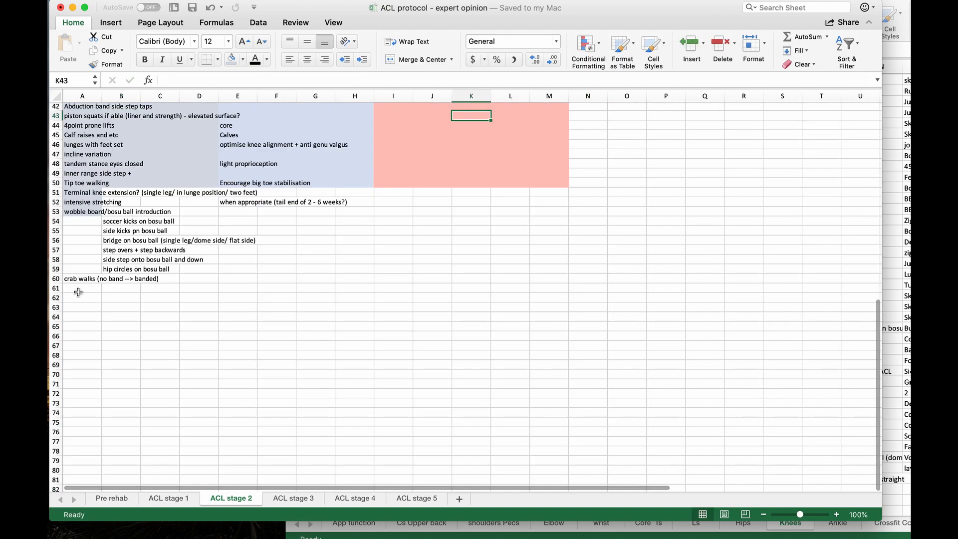
{"action": "type", "text": "VERY lo"}
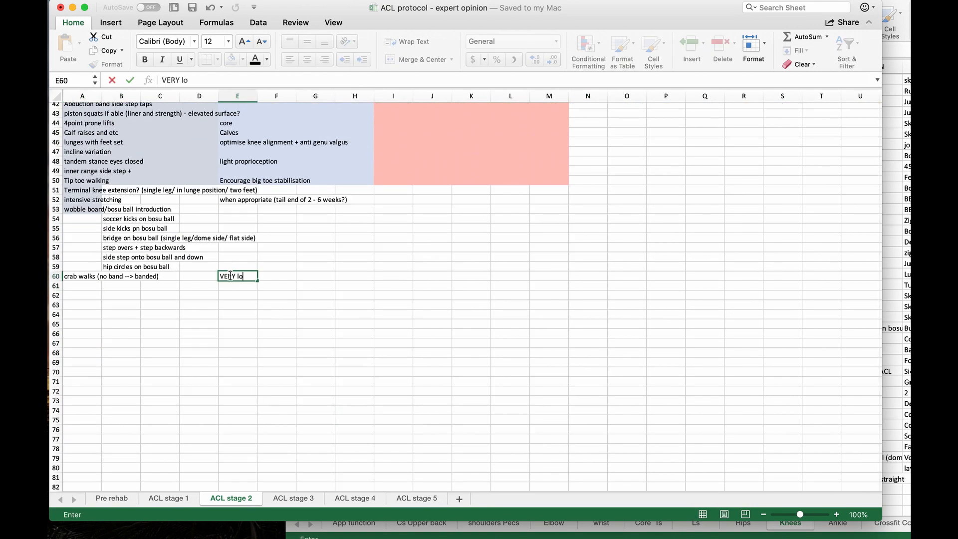
{"action": "left_click", "coordinate": [293, 498]}
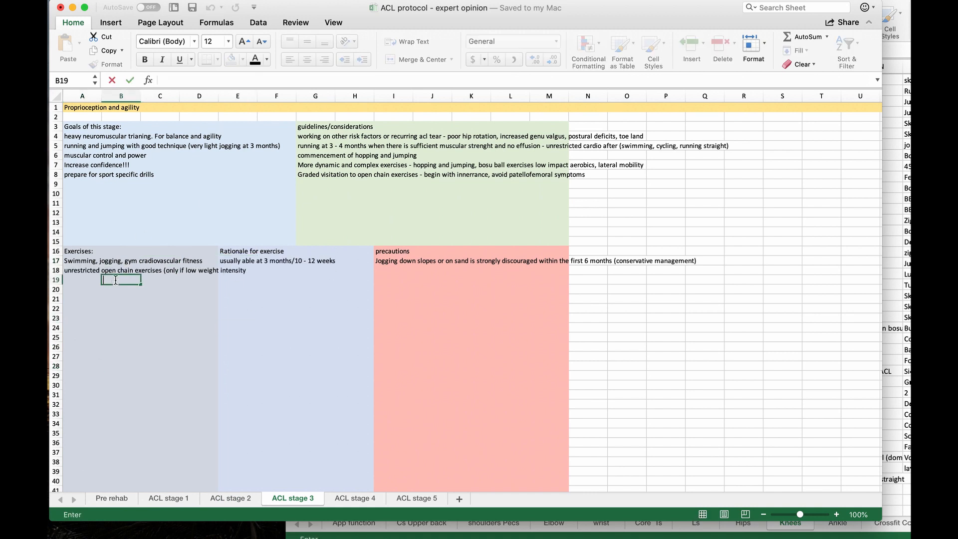
Step: Add weighted exercise entries and banded jab steps to the exercise list
{"action": "type", "text": "WEighted SLR (with or without VMO bias"}
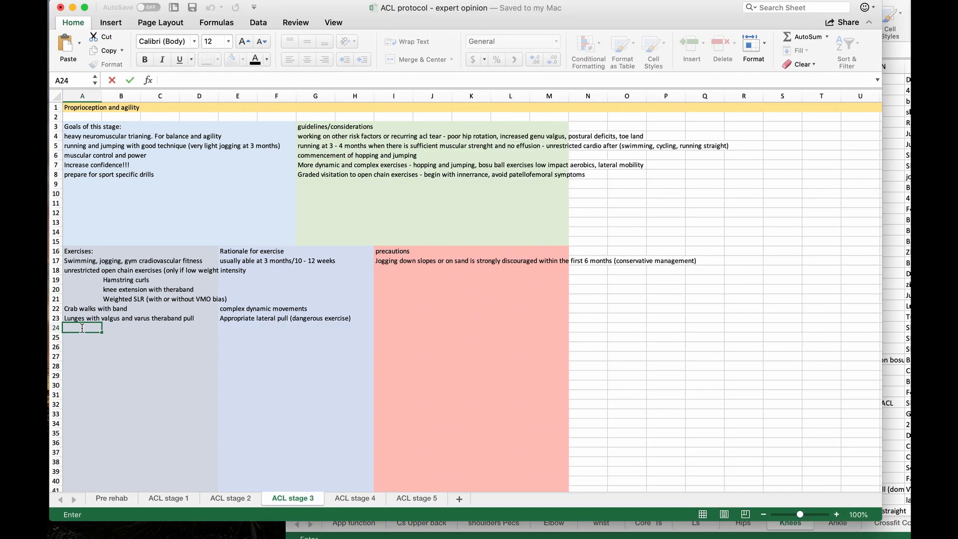
{"action": "type", "text": "weighted hip thrusts"}
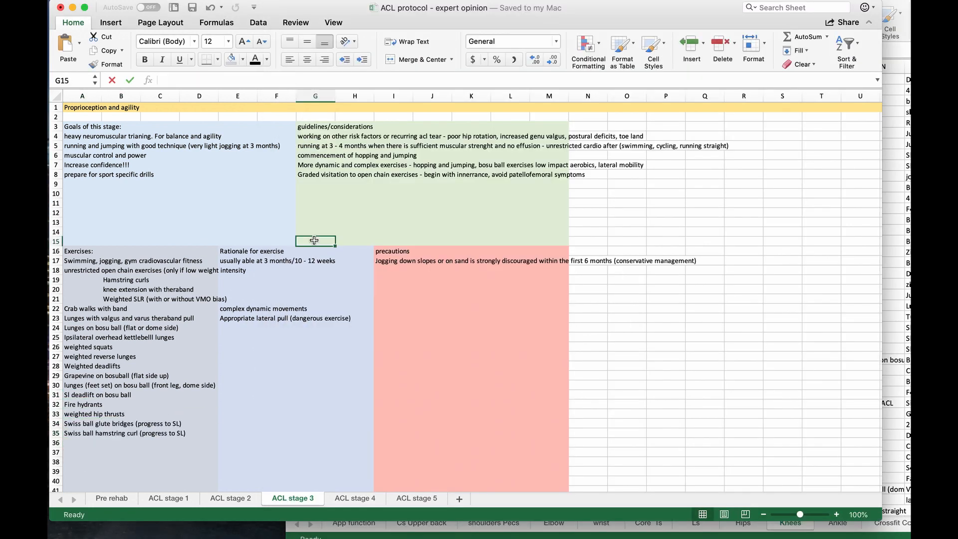
{"action": "type", "text": "Banded jab steps"}
{"action": "type", "text": "Reverse trendelenberg"}
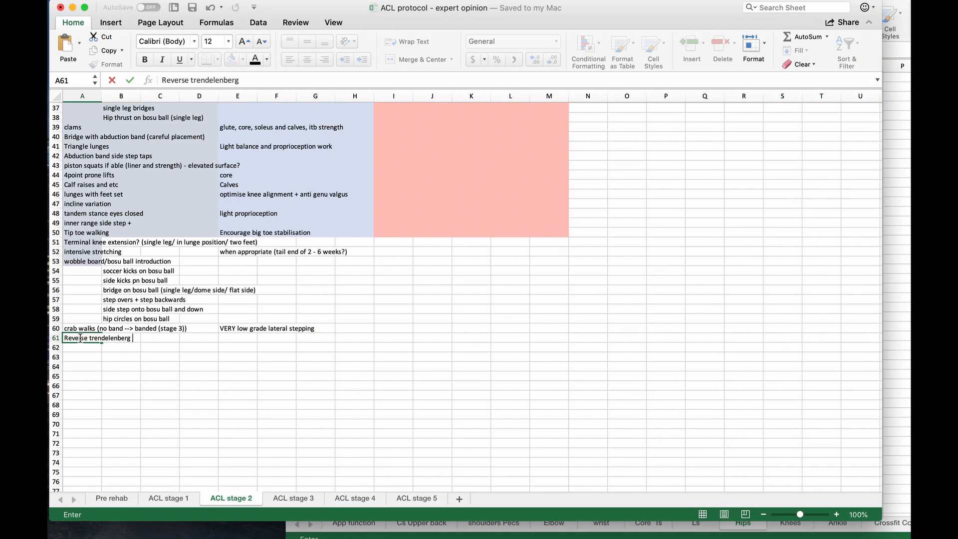
Step: Give stage 3 a gradual plyometrics and balance rationale, emphasize toe strike, and begin bosu drills
{"action": "left_click", "coordinate": [292, 498]}
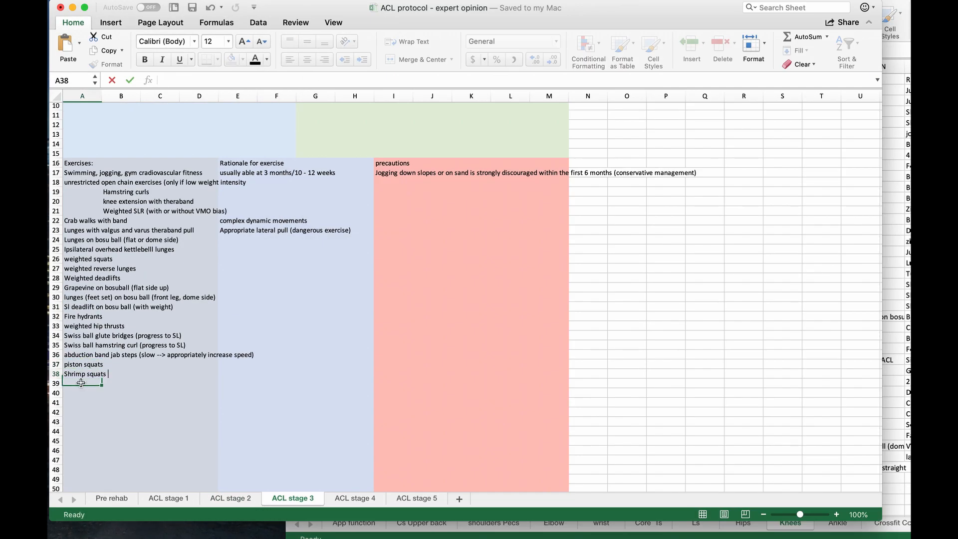
{"action": "type", "text": "gradual plyometrics and balance/prop"}
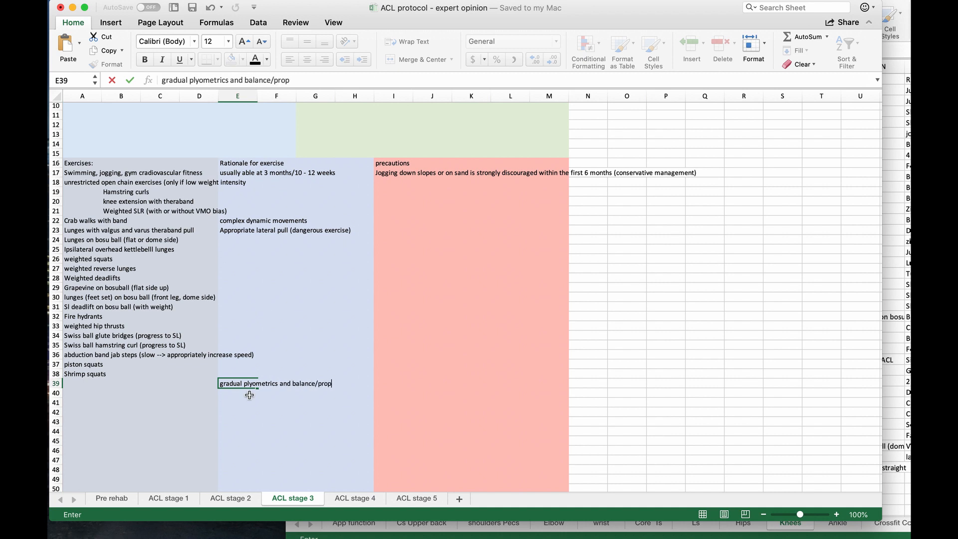
{"action": "type", "text": "Emphasize toe strike"}
{"action": "left_click", "coordinate": [121, 470]}
{"action": "type", "text": "With "}
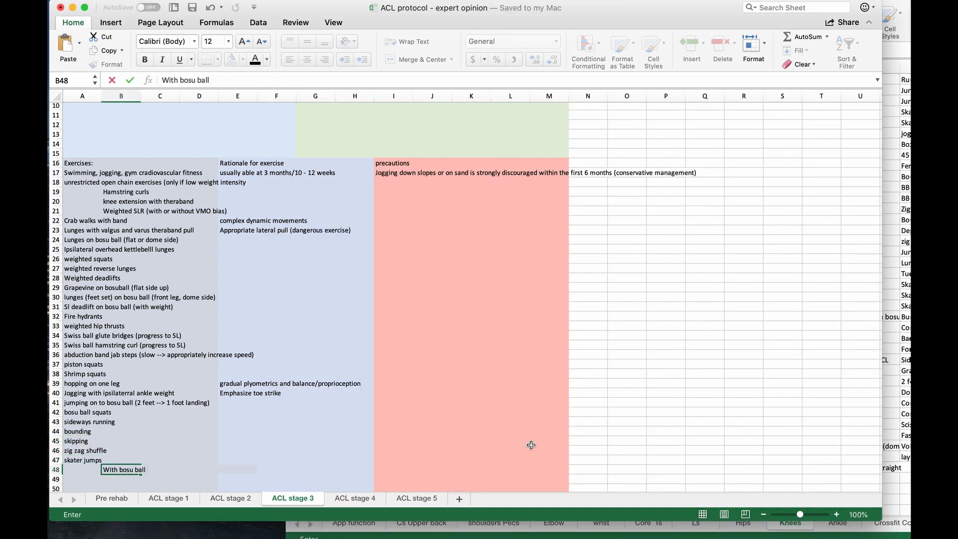
{"action": "type", "text": "bosu ball jogging (dome side"}
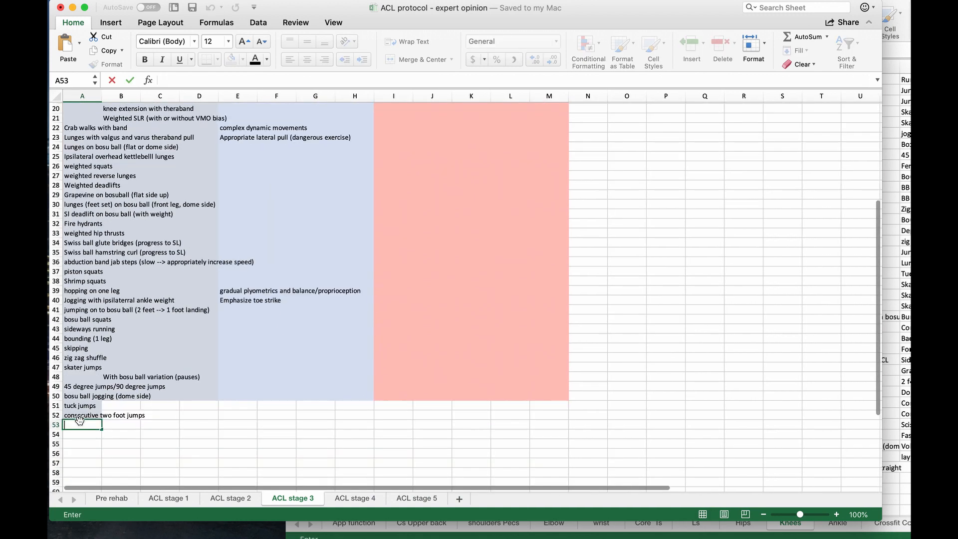
{"action": "scroll", "scroll_direction": "up", "scroll_amount": 3}
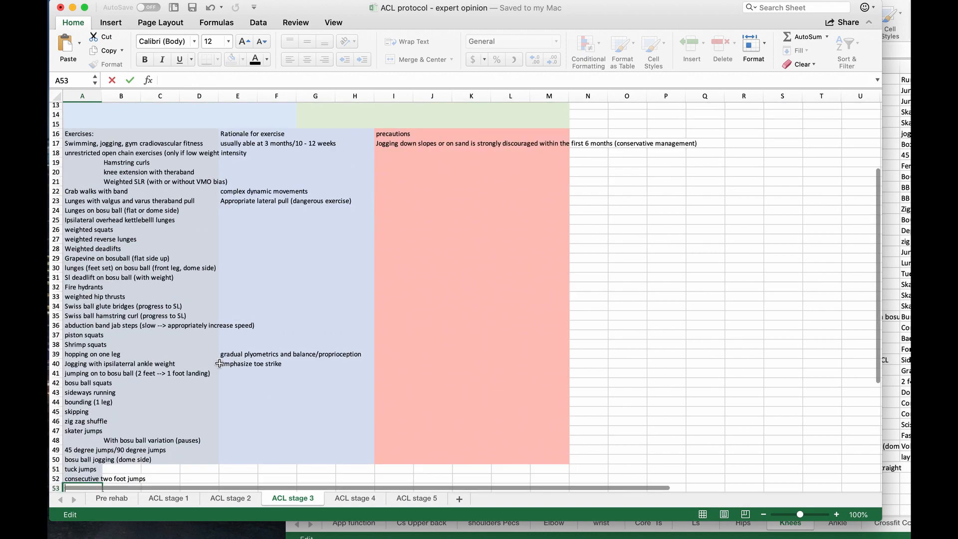
Step: List lunges with valgus, single-leg abduction band glute bridges and clean and jerks on stage 4
{"action": "left_click", "coordinate": [354, 498]}
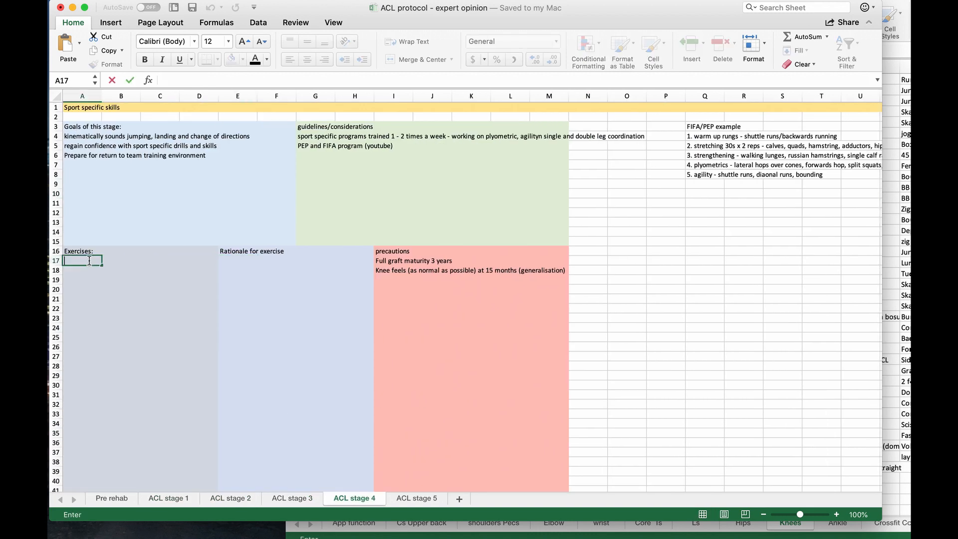
{"action": "type", "text": "lunges with valgus"}
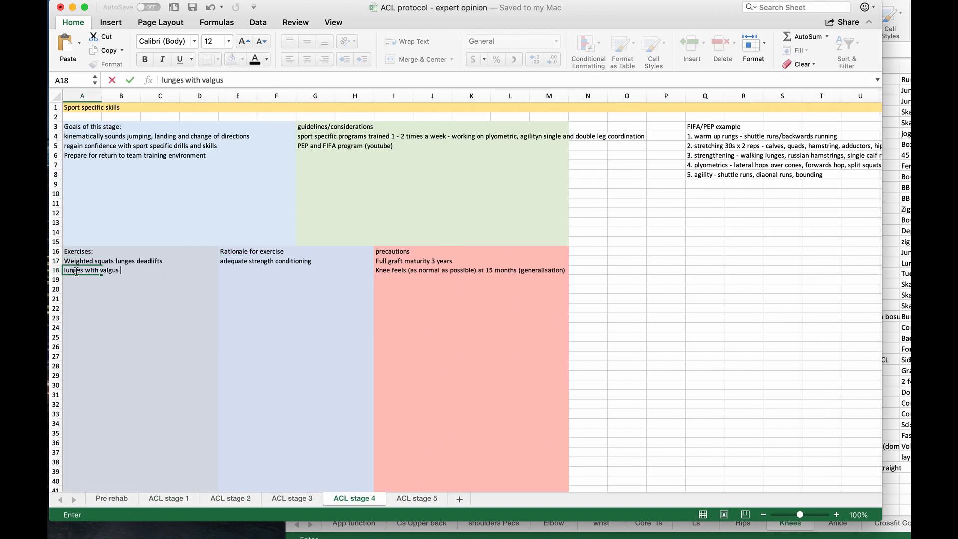
{"action": "type", "text": "sl abduction band glute bridges/ clams with feet up"}
{"action": "left_click", "coordinate": [238, 308]}
{"action": "type", "text": "="}
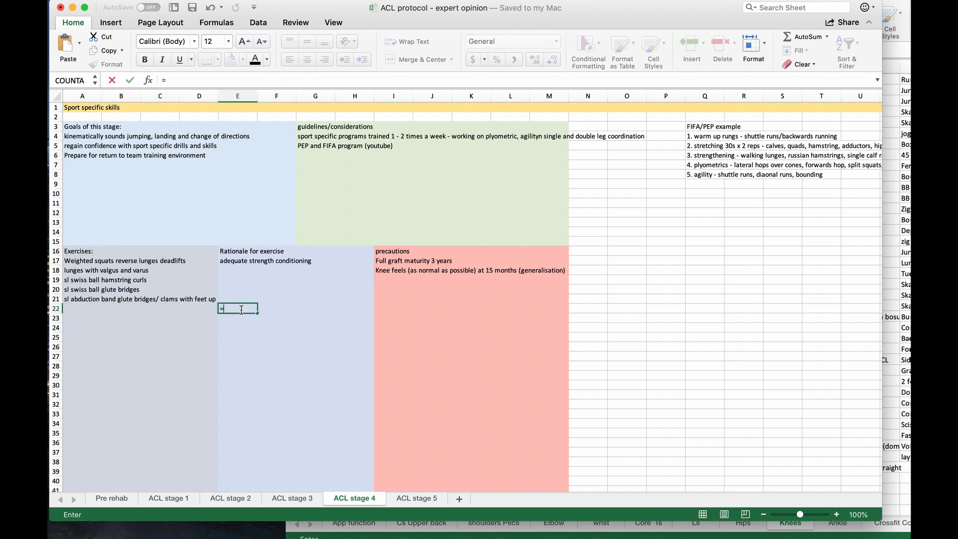
{"action": "type", "text": "clean and jerks"}
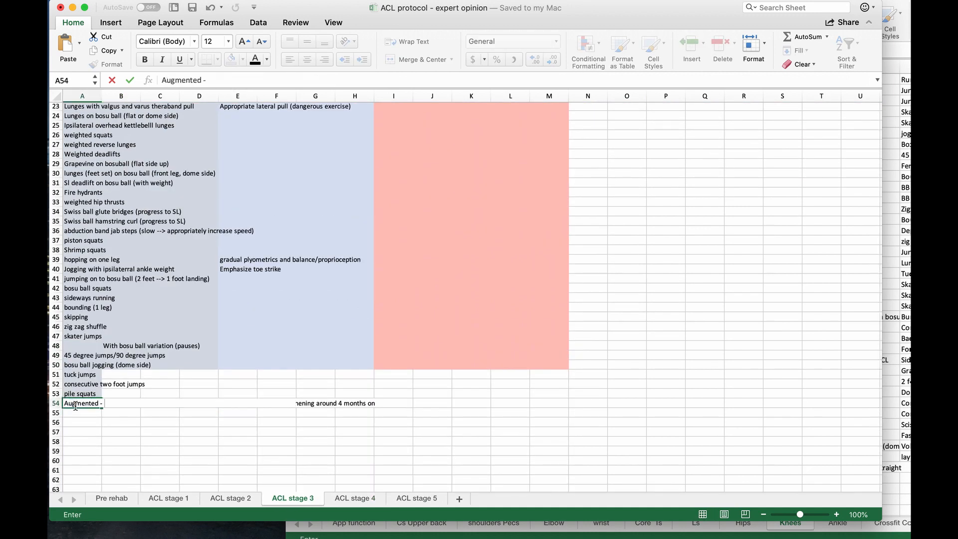
{"action": "left_click", "coordinate": [354, 499]}
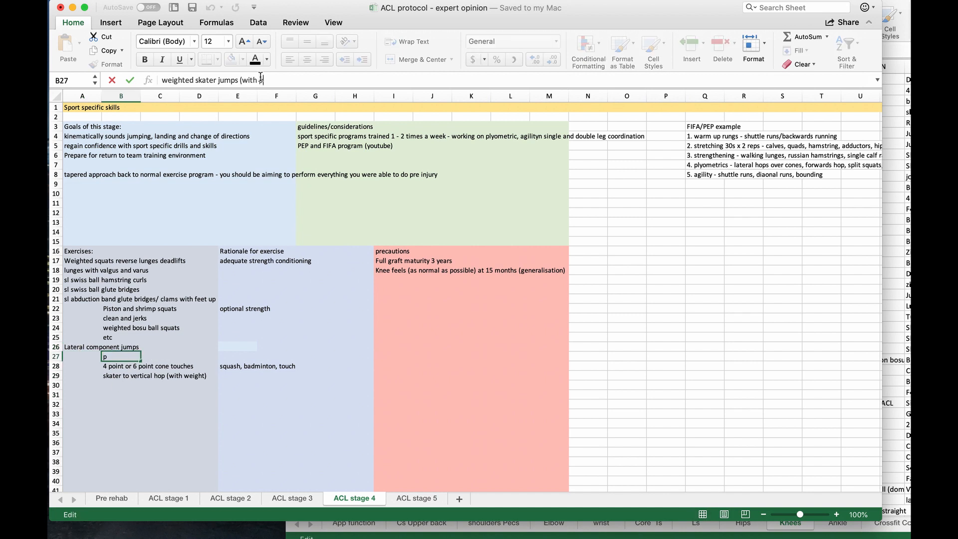
Step: Add two consecutive horizontal jumps, vertical component jumps, running, split squats, zig zag and linear acceleration
{"action": "type", "text": "2 consecutive horizontal jumps ("}
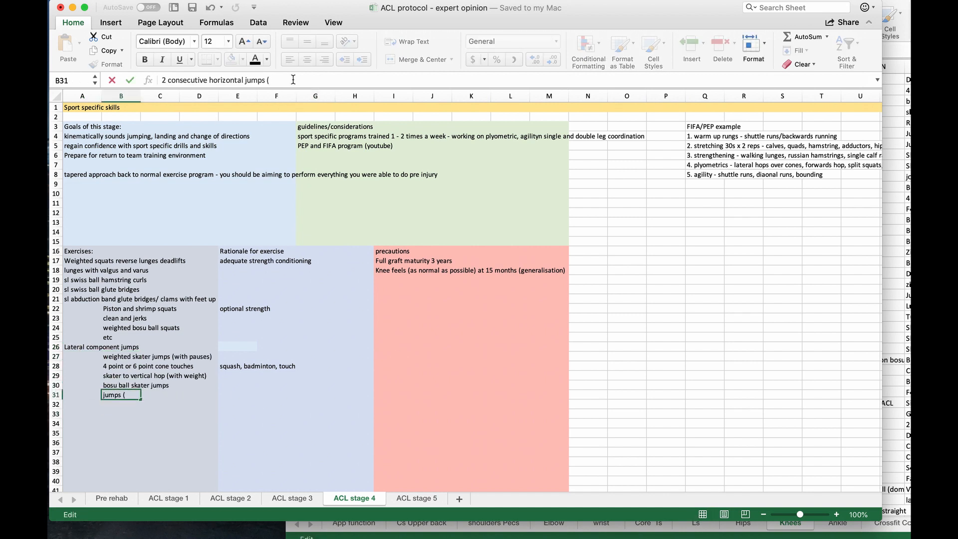
{"action": "type", "text": "Vertical component jumps"}
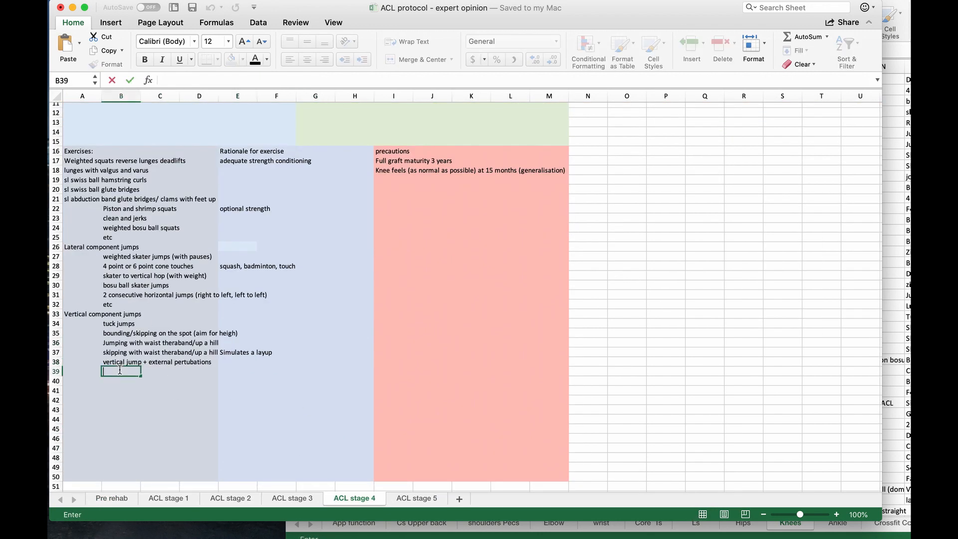
{"action": "type", "text": "Running"}
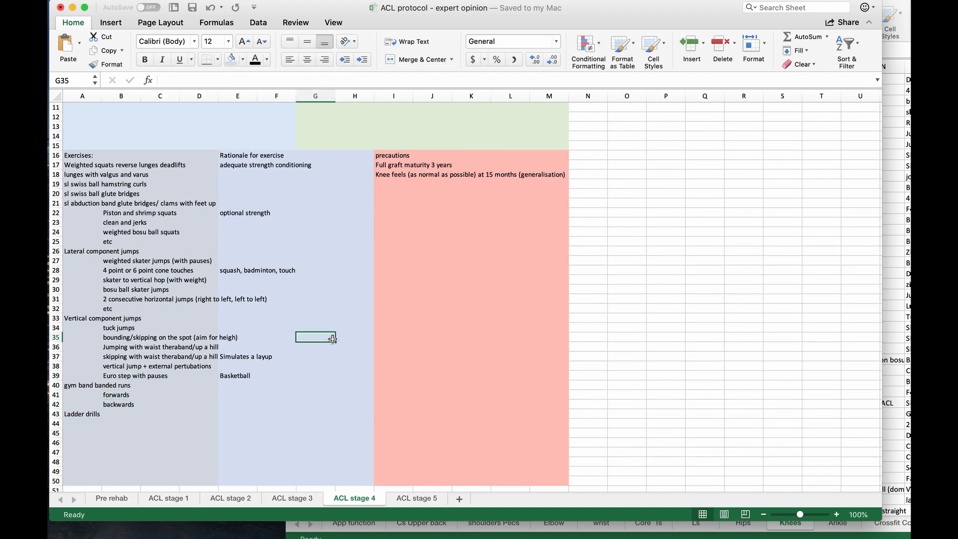
{"action": "type", "text": "split squats/scissor jumps"}
{"action": "left_click", "coordinate": [83, 452]}
{"action": "type", "text": "Bosu ball 180d"}
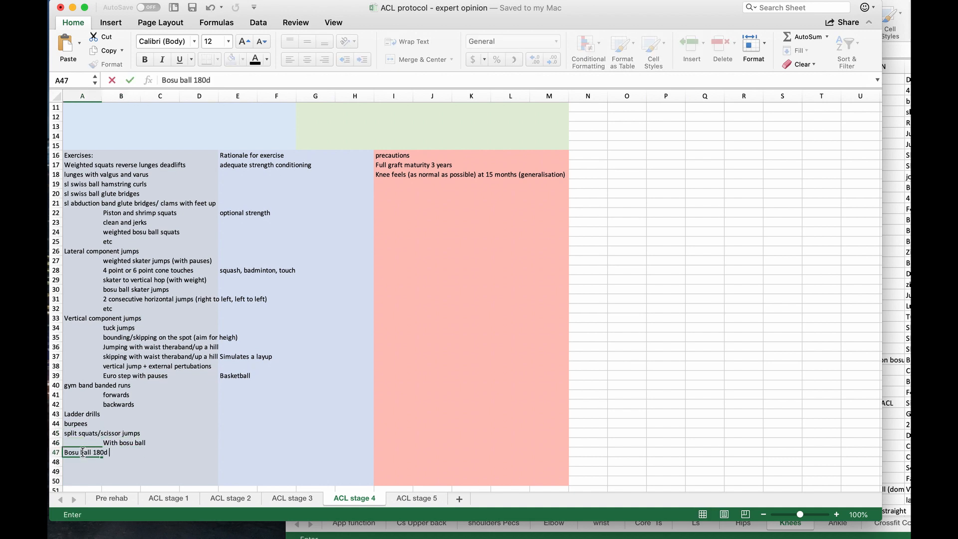
{"action": "type", "text": "zi"}
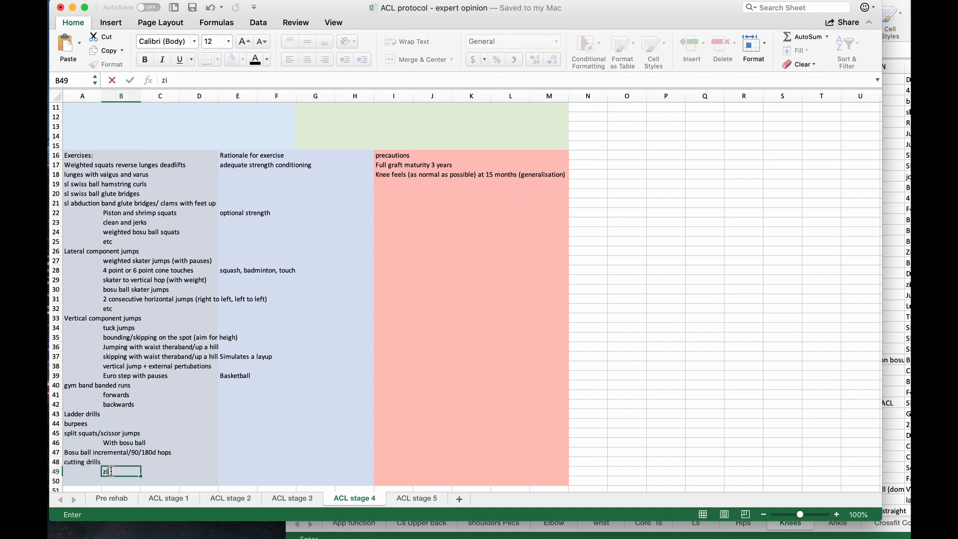
{"action": "type", "text": "linear acceleration.,"}
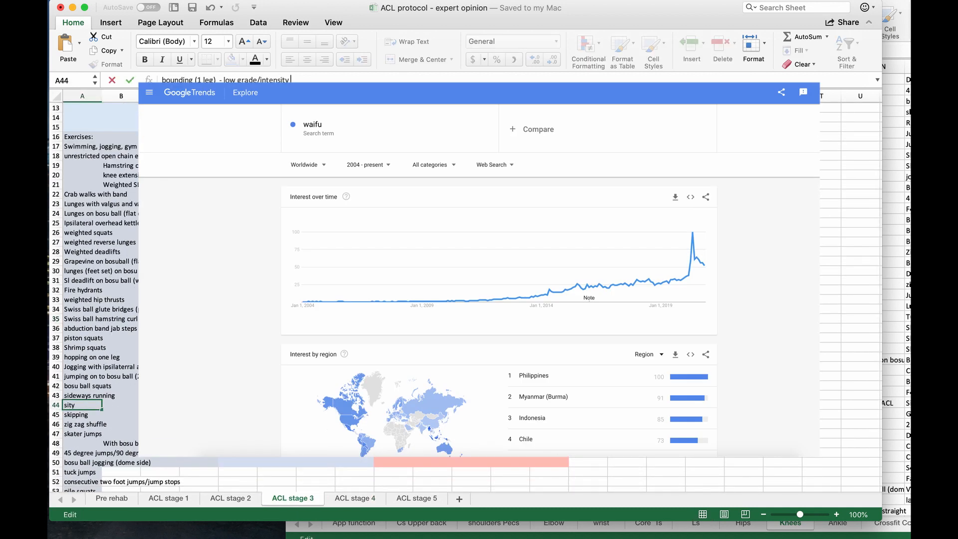
Step: Bring the workbook's ACL stage 4 sheet back in front of the Google Trends page
{"action": "left_click", "coordinate": [355, 498]}
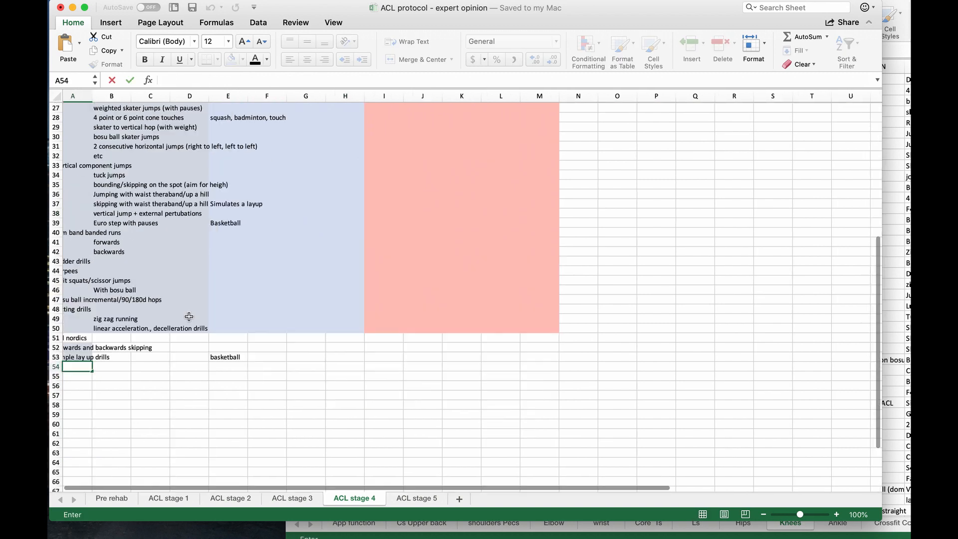
Step: Finish the stage 4 clean entry and add an ongoing conditioning note on the Pre rehab sheet
{"action": "type", "text": "clean"}
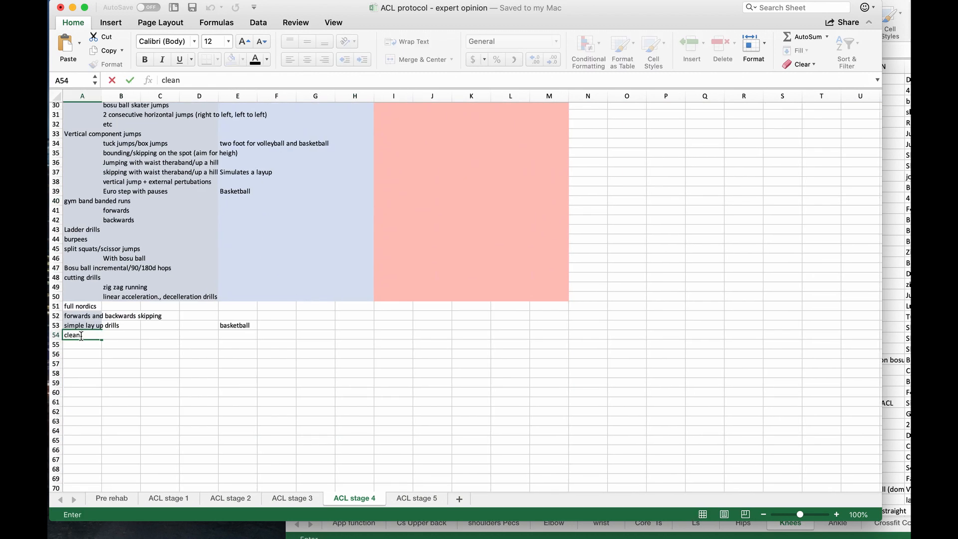
{"action": "left_click", "coordinate": [417, 498]}
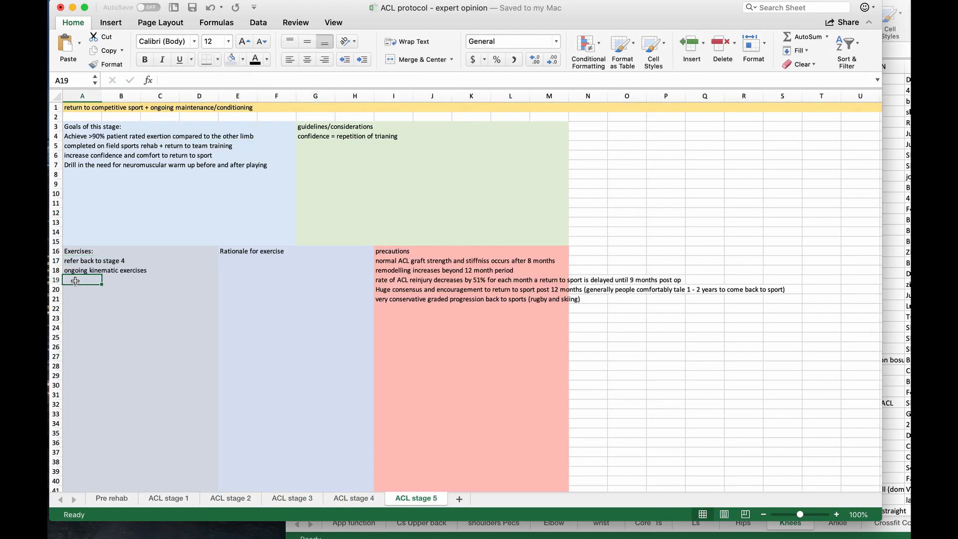
{"action": "left_click", "coordinate": [231, 498]}
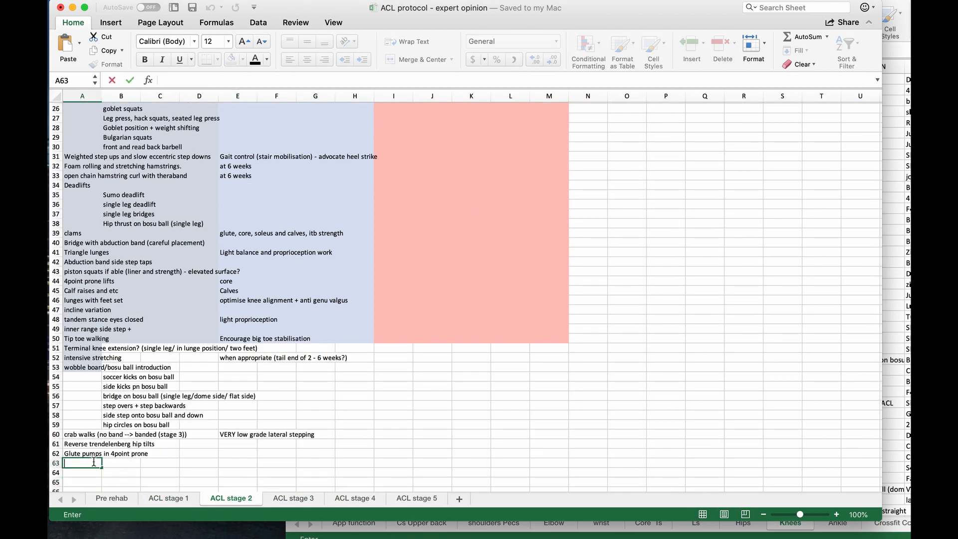
{"action": "left_click", "coordinate": [112, 498]}
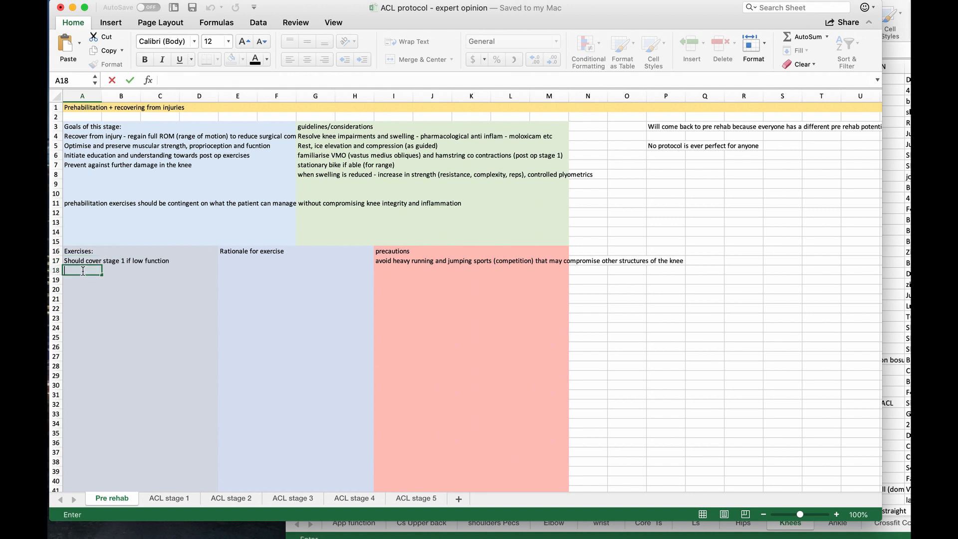
{"action": "type", "text": "Ongoing conditioning for"}
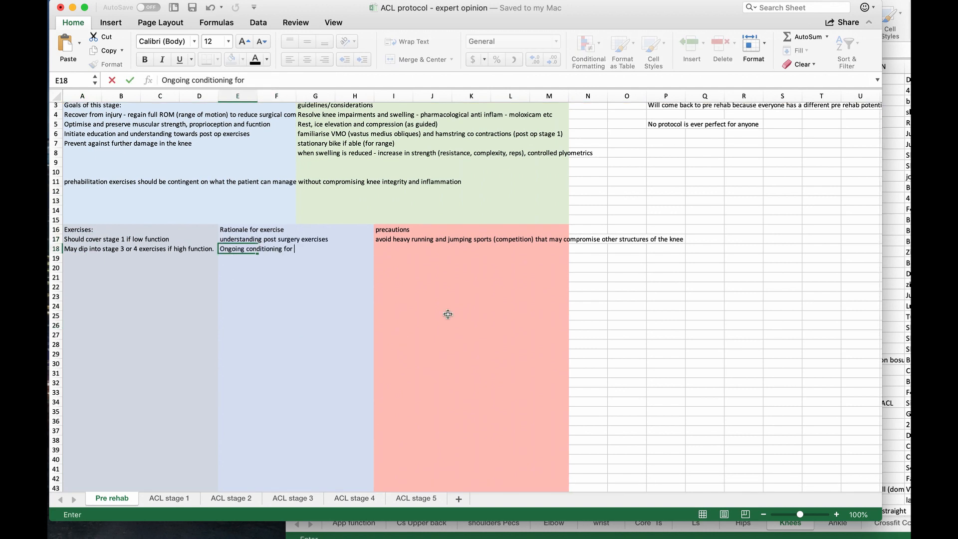
{"action": "left_click", "coordinate": [355, 498]}
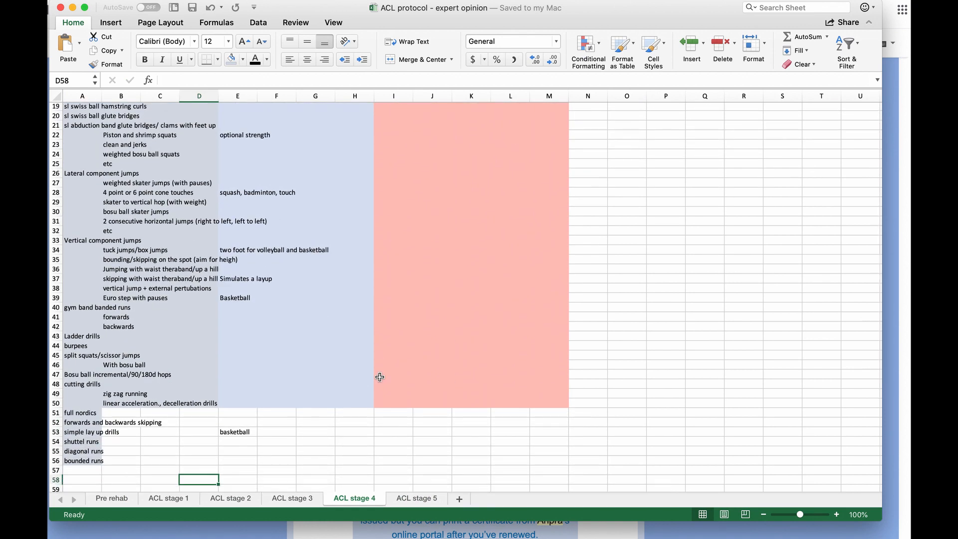
{"action": "left_click", "coordinate": [293, 498]}
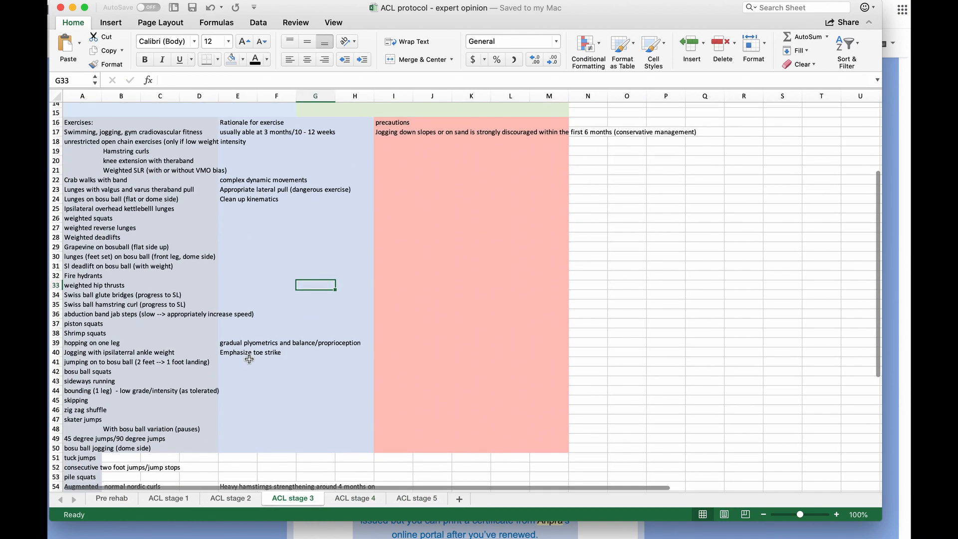